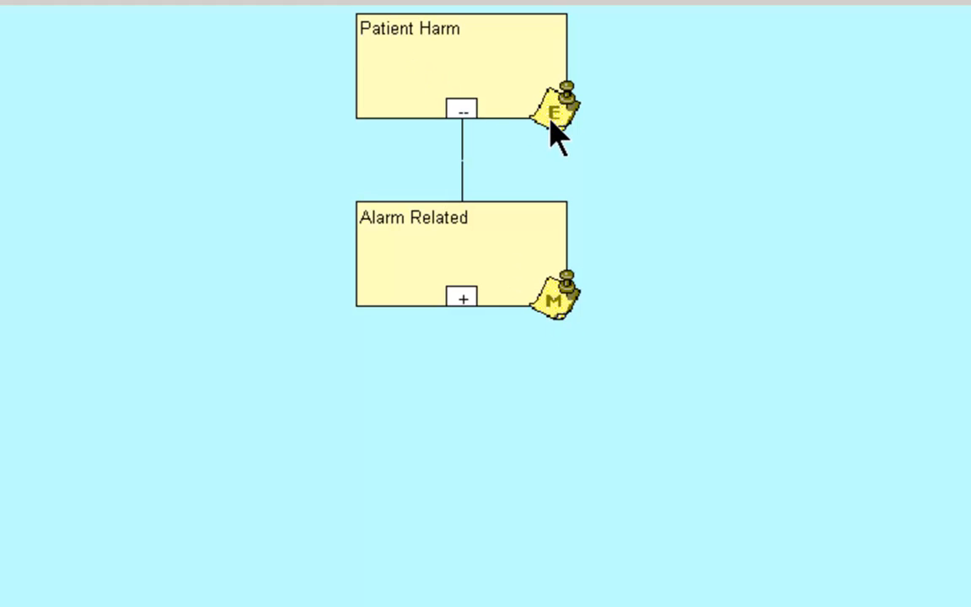
{"action": "mouse_move", "coordinate": [438, 67]}
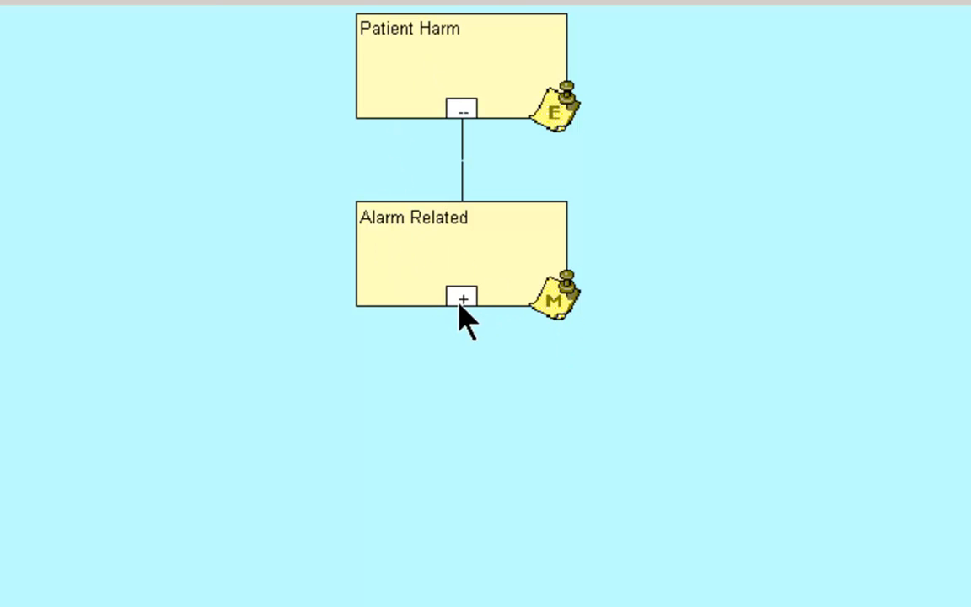
{"action": "mouse_move", "coordinate": [415, 280]}
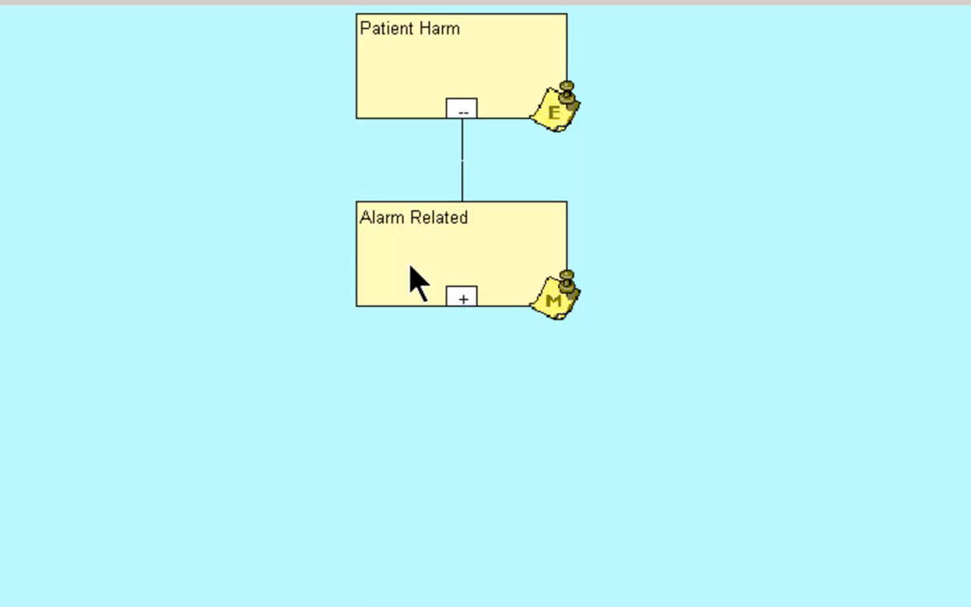
Expand Alarm Related into its three hypotheses and open the Combined Conditions (1) branch.
{"action": "left_click", "coordinate": [462, 295]}
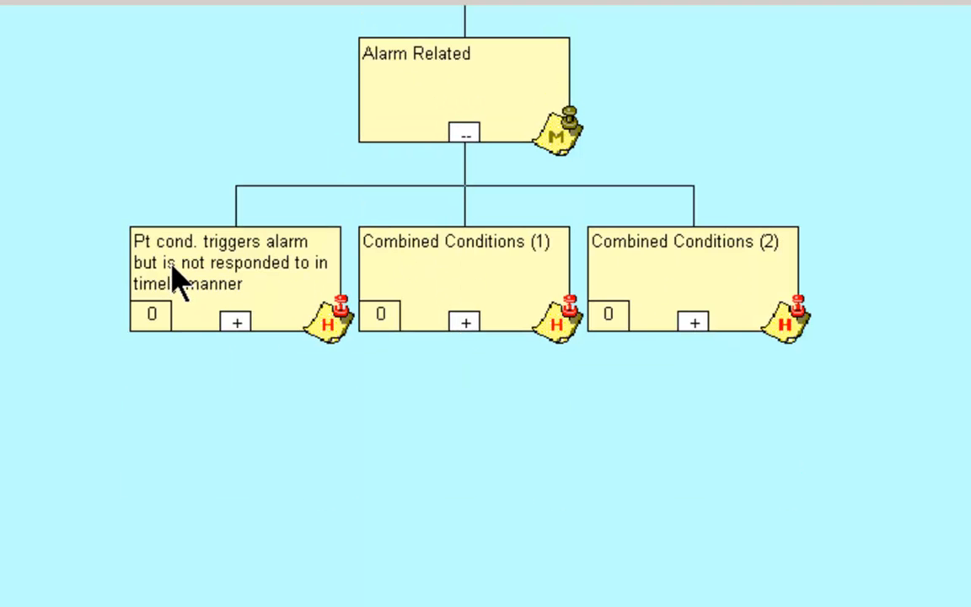
{"action": "mouse_move", "coordinate": [270, 290]}
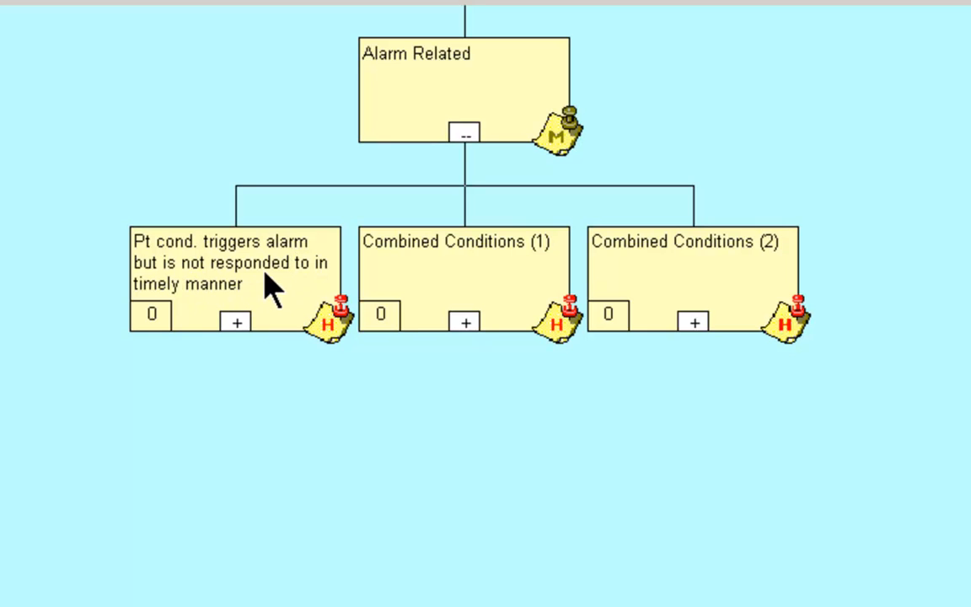
{"action": "mouse_move", "coordinate": [213, 324]}
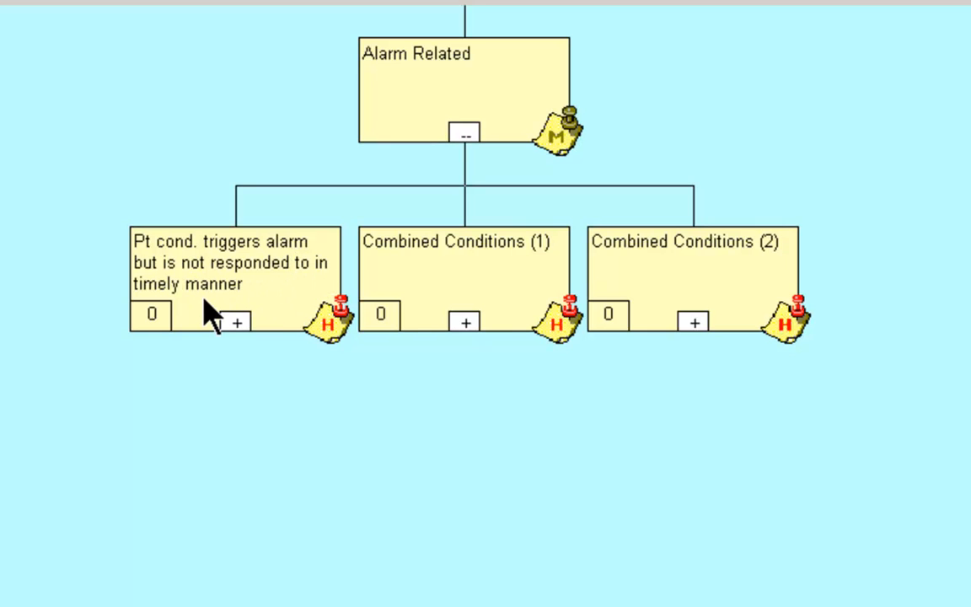
{"action": "left_click", "coordinate": [465, 321]}
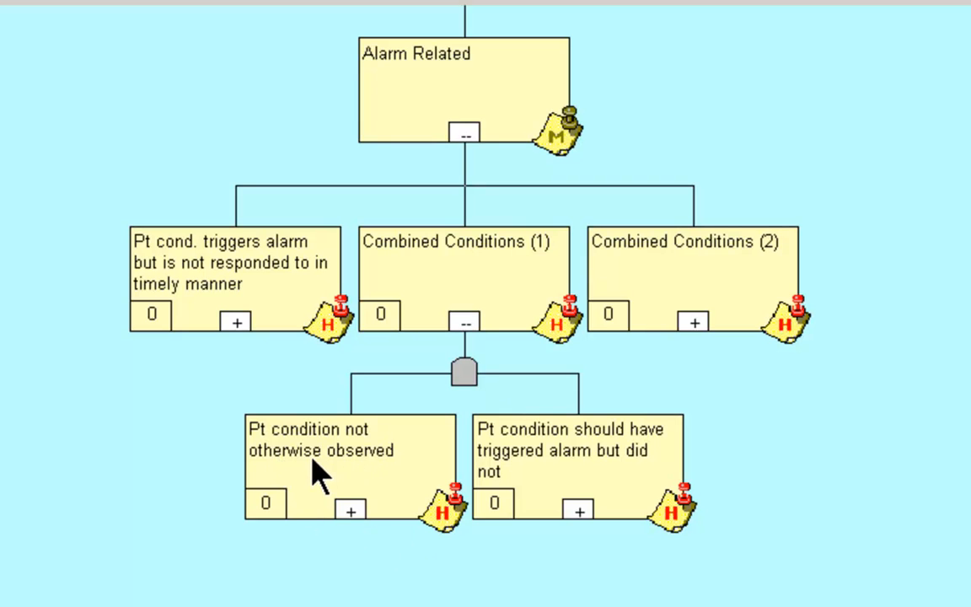
{"action": "mouse_move", "coordinate": [460, 430]}
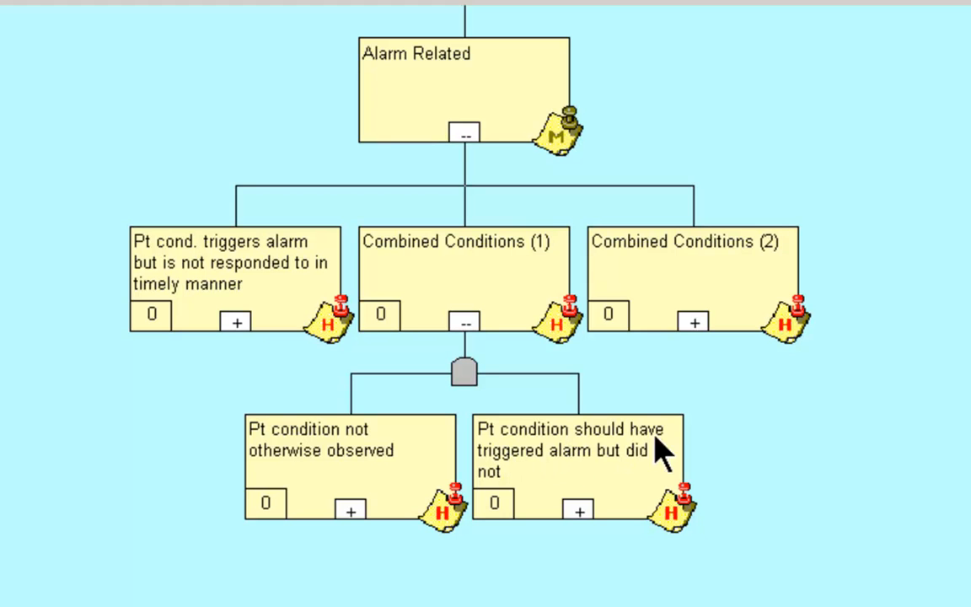
{"action": "mouse_move", "coordinate": [667, 404]}
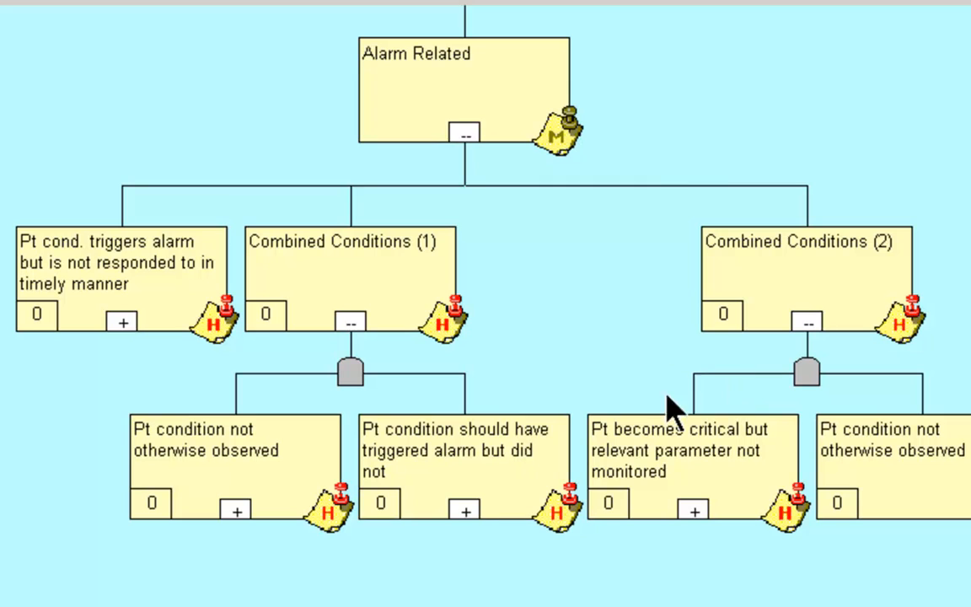
{"action": "mouse_move", "coordinate": [777, 466]}
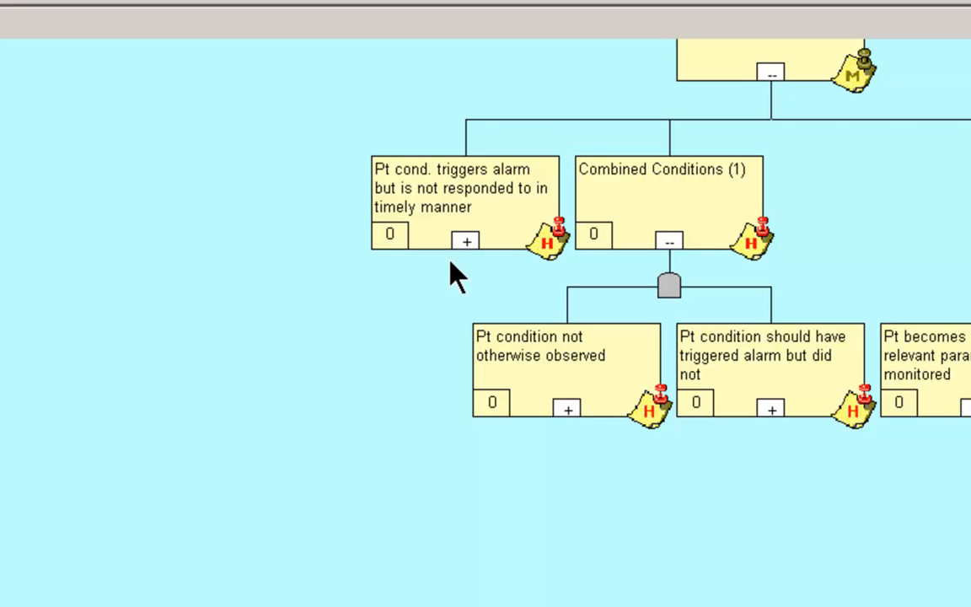
{"action": "mouse_move", "coordinate": [465, 239]}
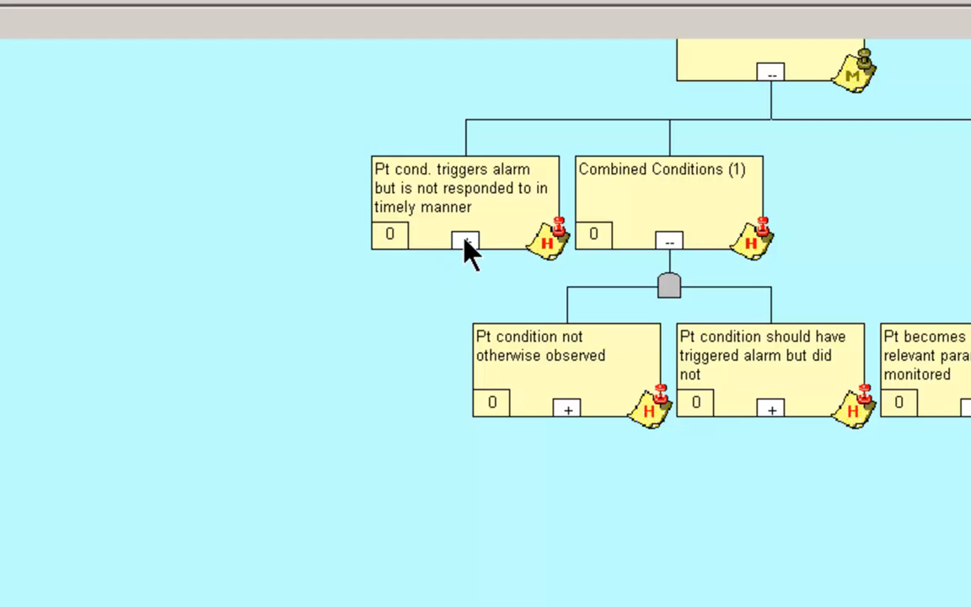
Expand the untimely-response hypothesis and the Alarm does not reach staff branch beneath it.
{"action": "left_click", "coordinate": [462, 242]}
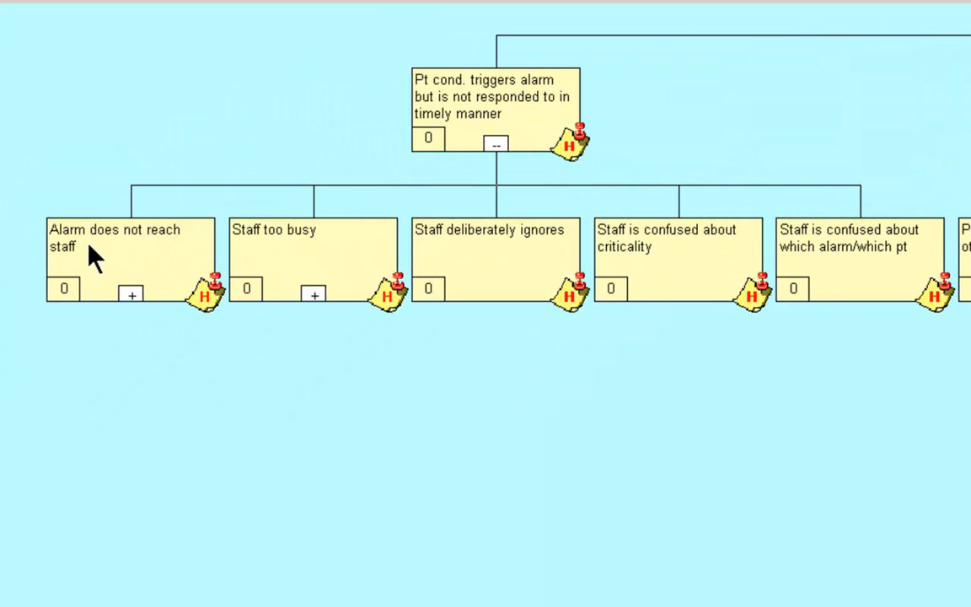
{"action": "left_click", "coordinate": [132, 297]}
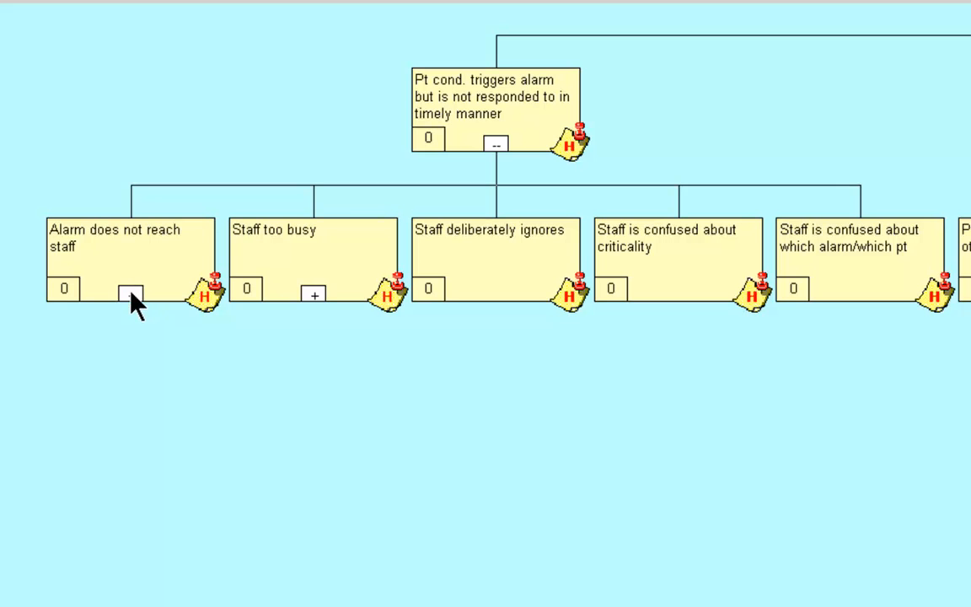
{"action": "left_click", "coordinate": [128, 295]}
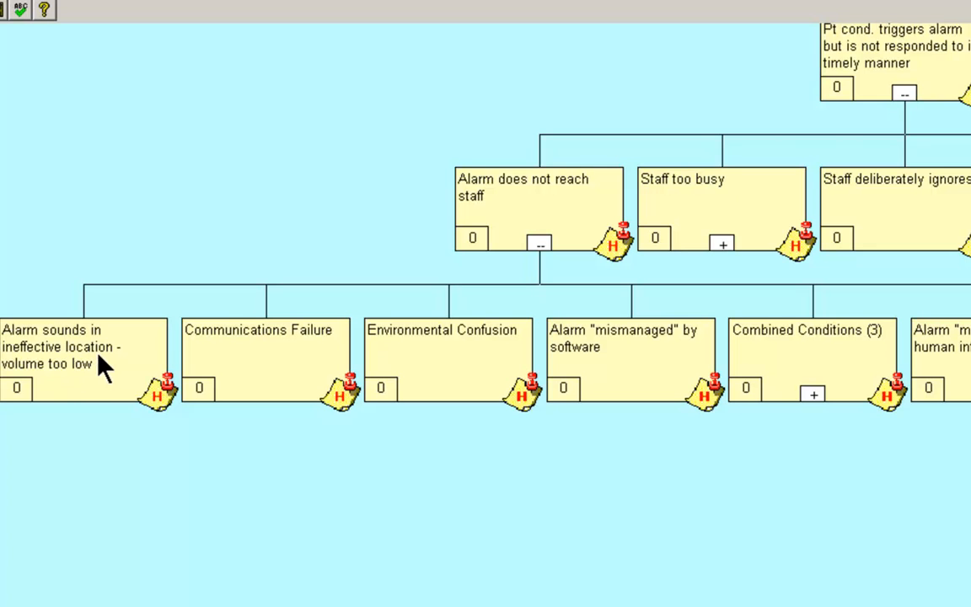
{"action": "mouse_move", "coordinate": [253, 398]}
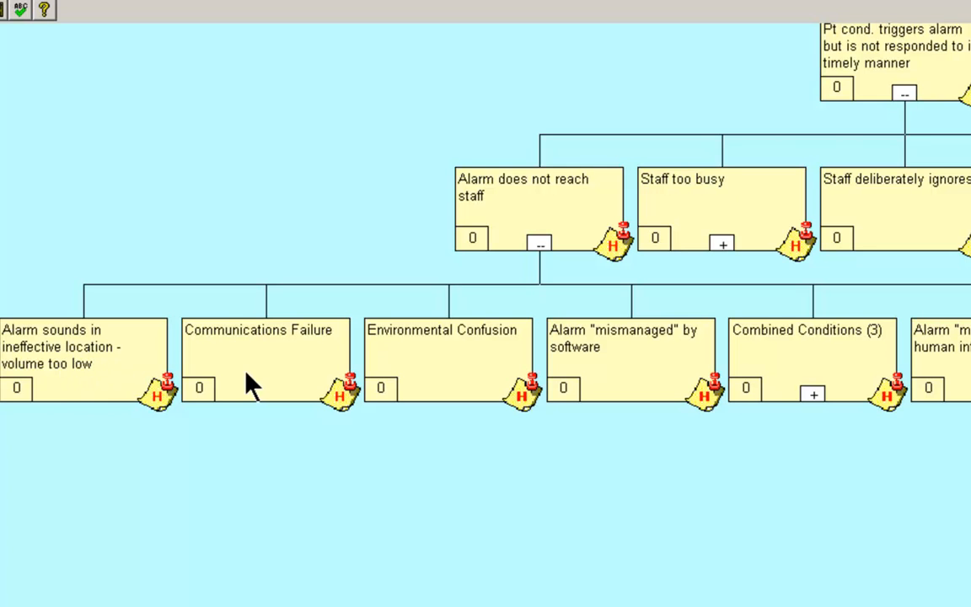
{"action": "mouse_move", "coordinate": [223, 356]}
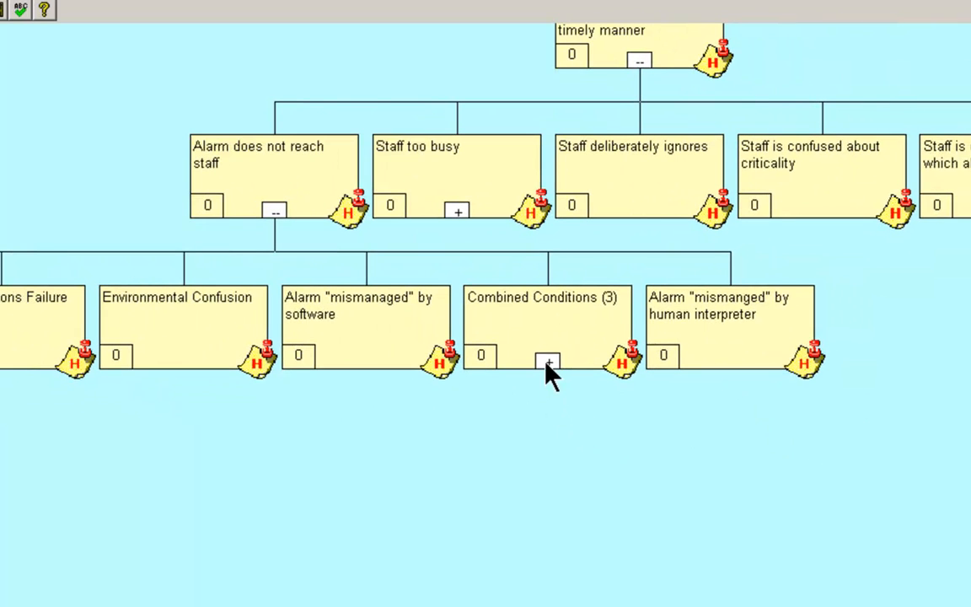
Open Combined Conditions (3) to show Inadequate back-up staff and Staff in unanticipated location.
{"action": "left_click", "coordinate": [548, 360]}
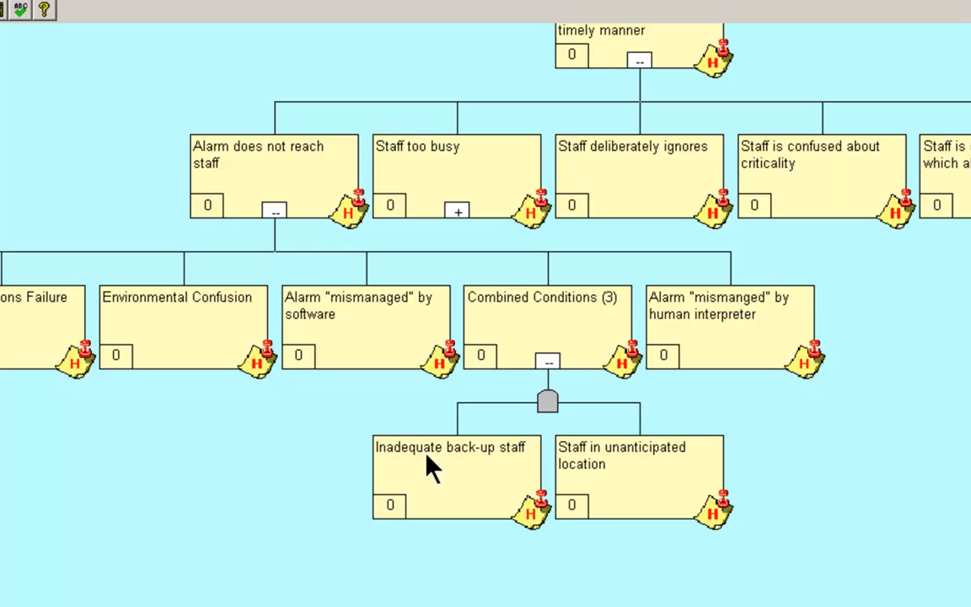
{"action": "mouse_move", "coordinate": [570, 425]}
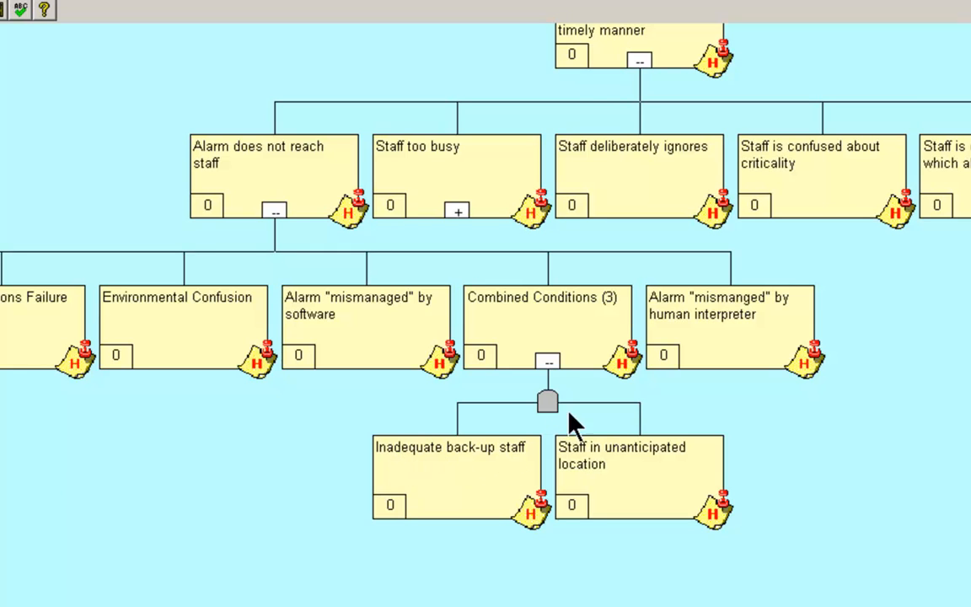
{"action": "mouse_move", "coordinate": [683, 469]}
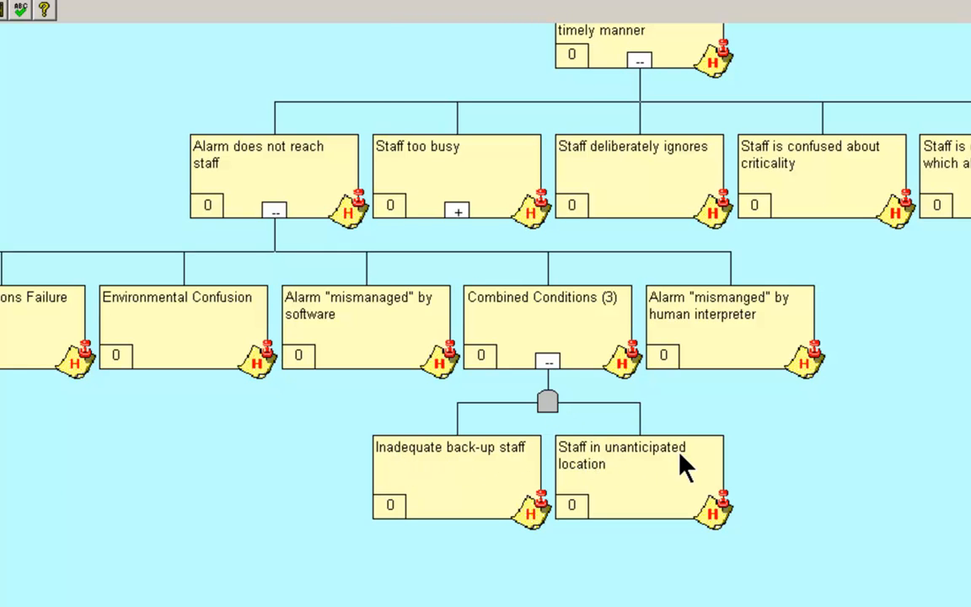
{"action": "mouse_move", "coordinate": [563, 425]}
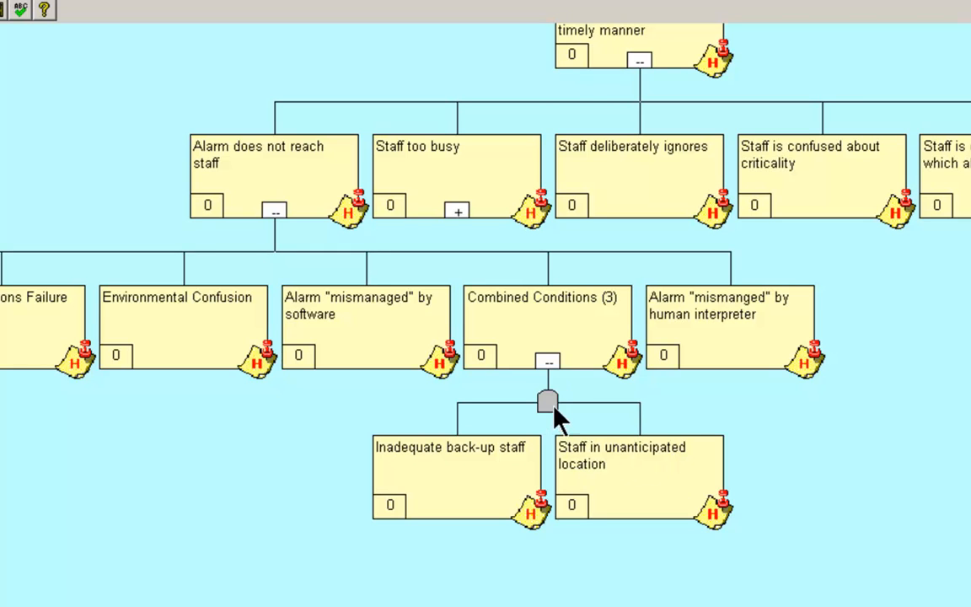
{"action": "left_click", "coordinate": [546, 356]}
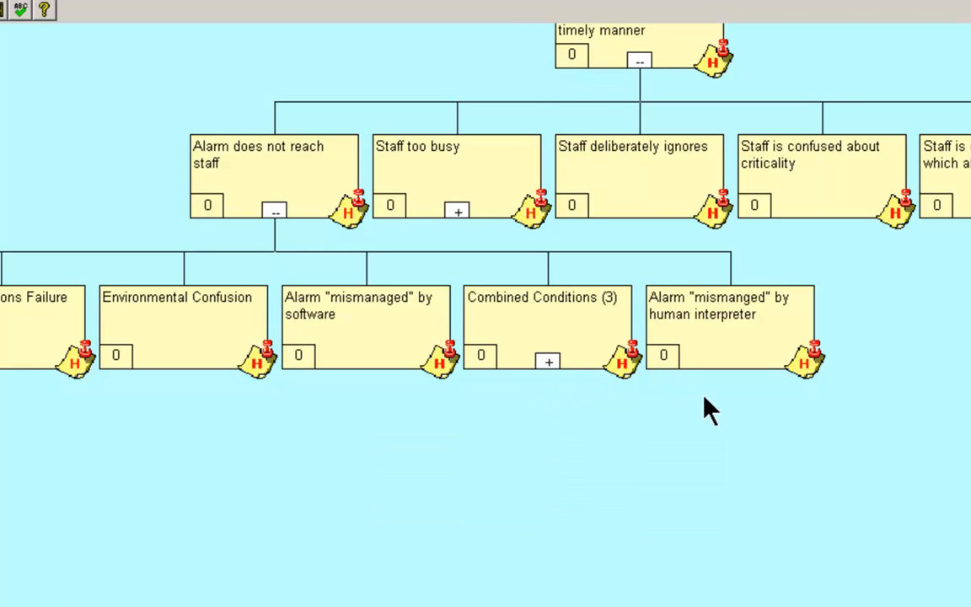
{"action": "mouse_move", "coordinate": [685, 340]}
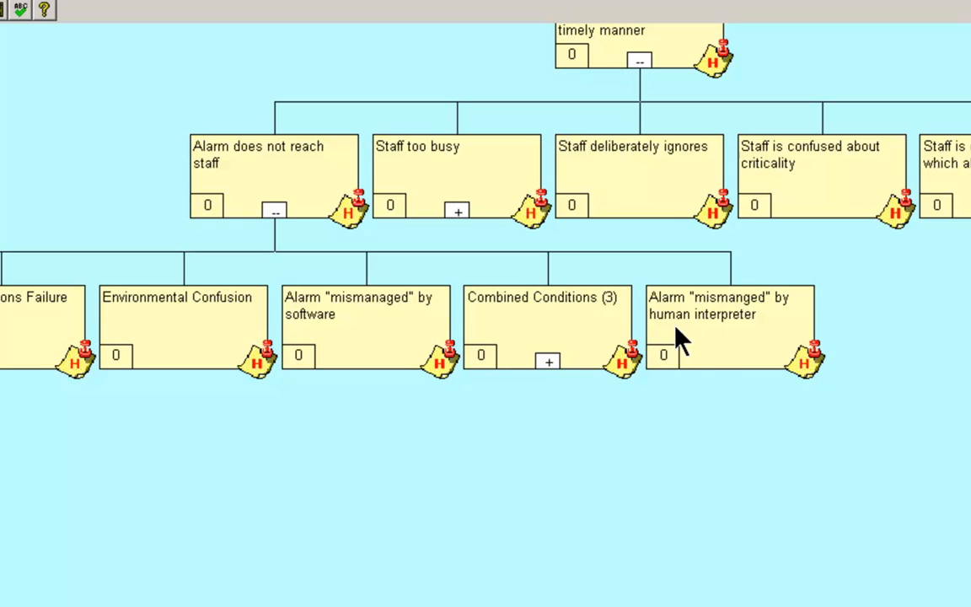
{"action": "mouse_move", "coordinate": [439, 464]}
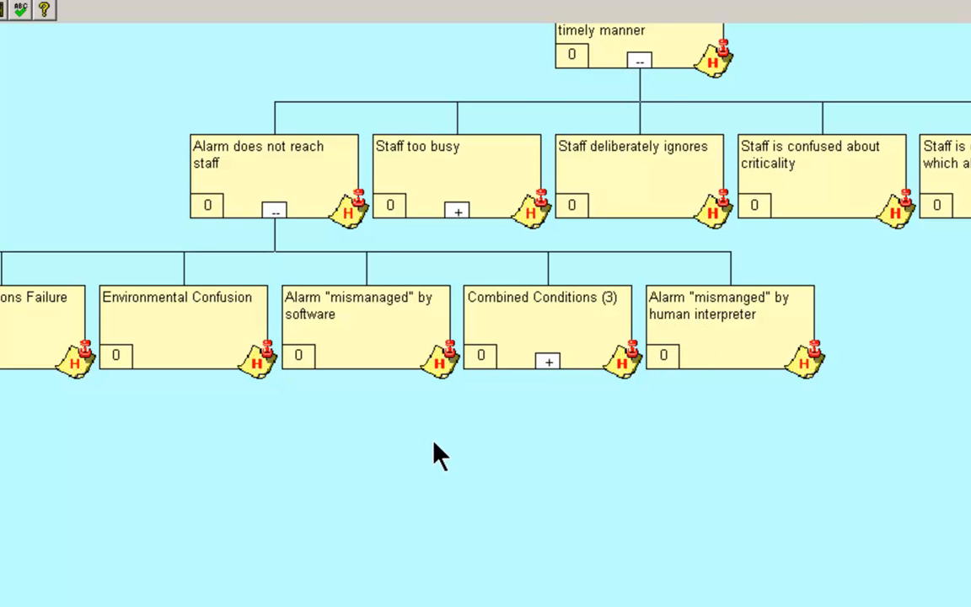
{"action": "left_click", "coordinate": [548, 359]}
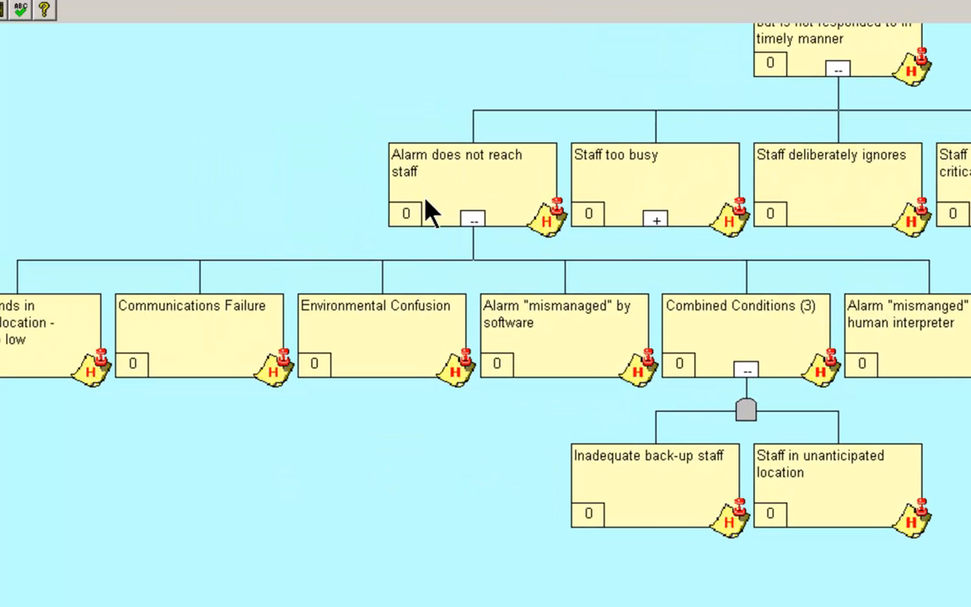
{"action": "mouse_move", "coordinate": [131, 356]}
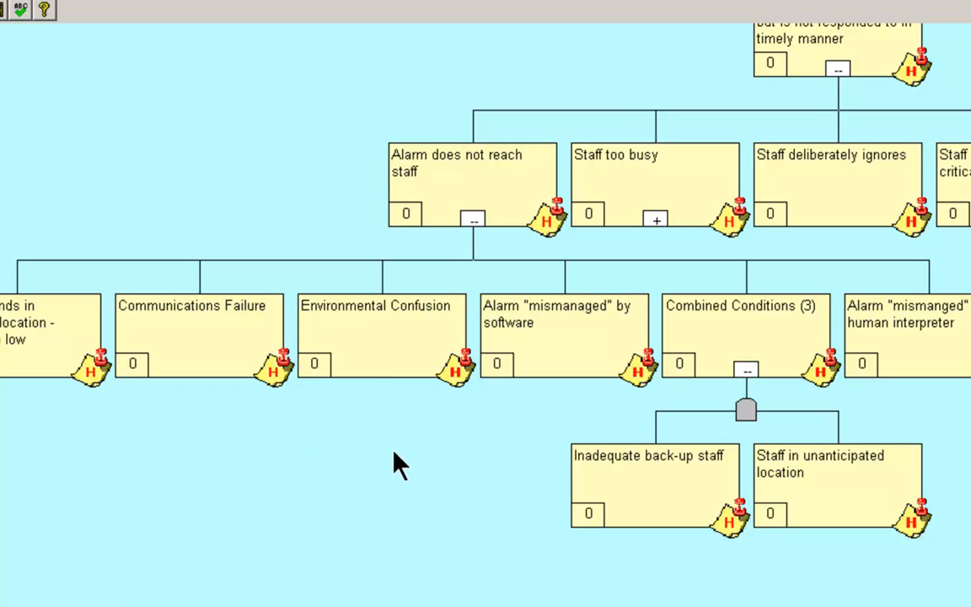
{"action": "mouse_move", "coordinate": [604, 401]}
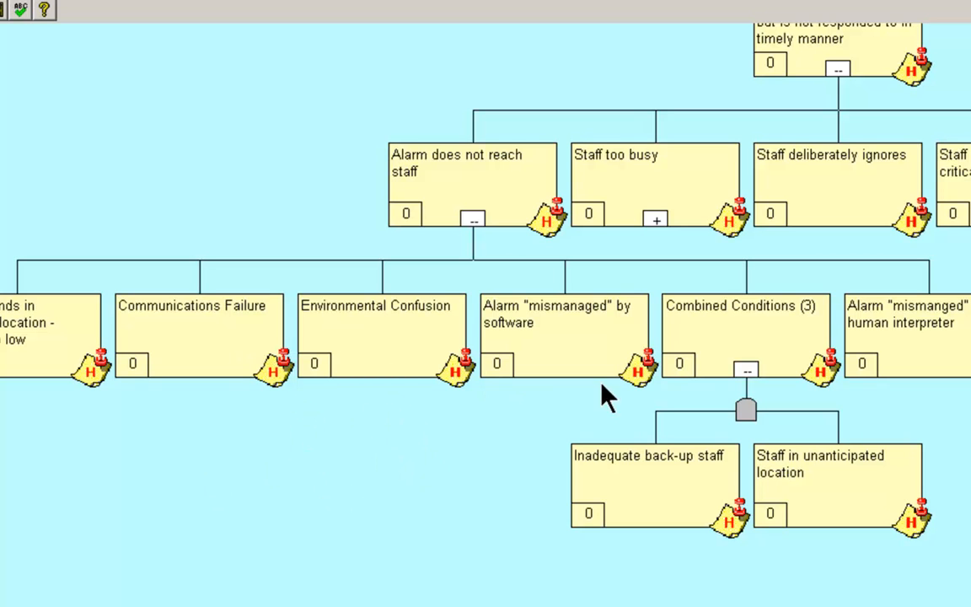
{"action": "mouse_move", "coordinate": [474, 226]}
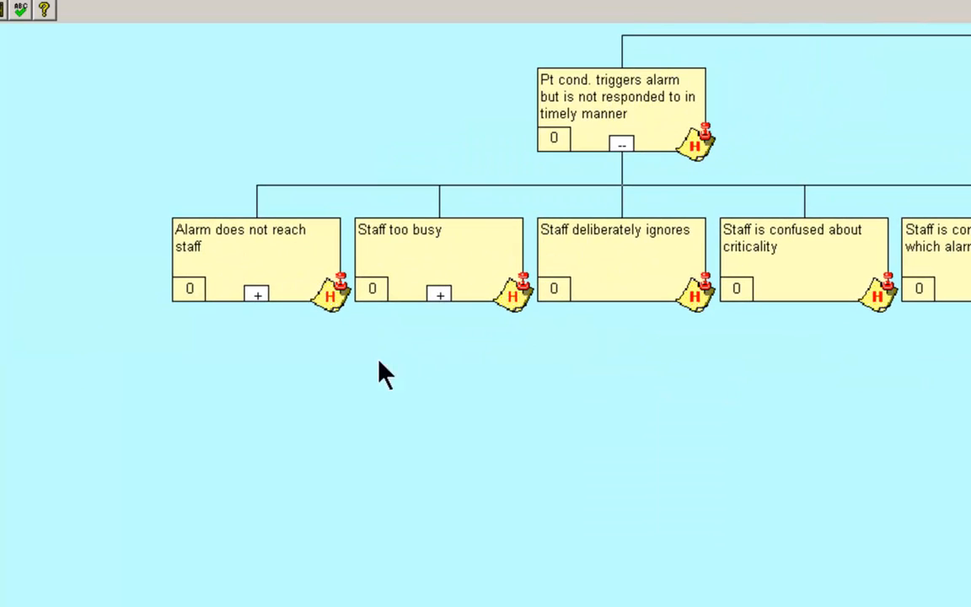
{"action": "mouse_move", "coordinate": [438, 300]}
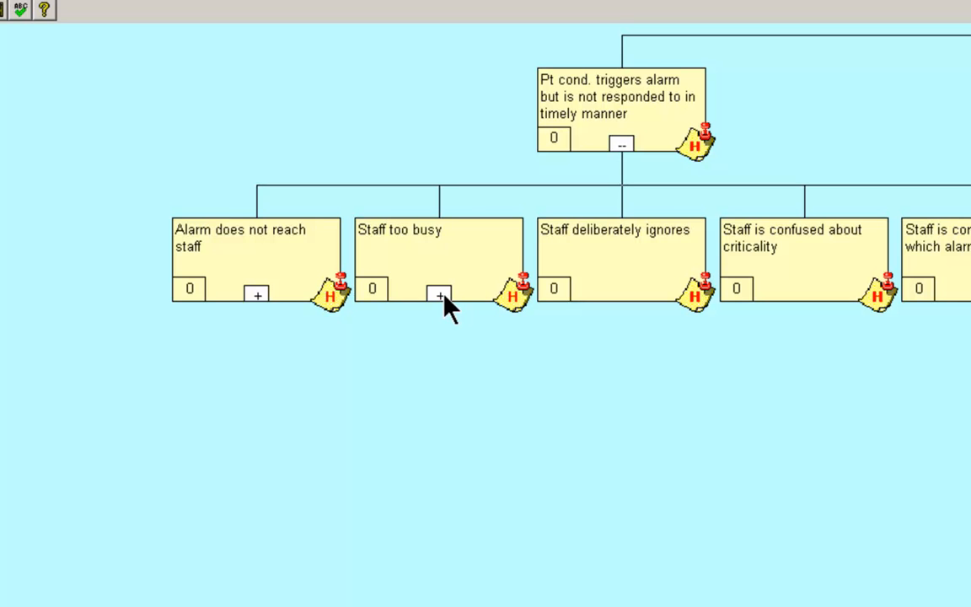
Expand Staff too busy and Combined Conditions (4) into Typical set of alternative demands and Chronic understaffing.
{"action": "left_click", "coordinate": [439, 297]}
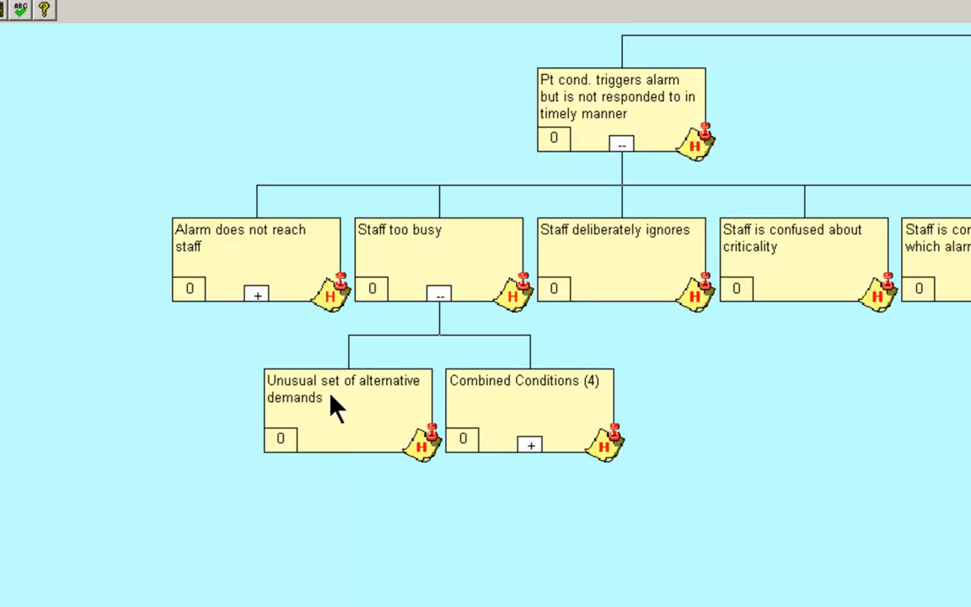
{"action": "mouse_move", "coordinate": [391, 424]}
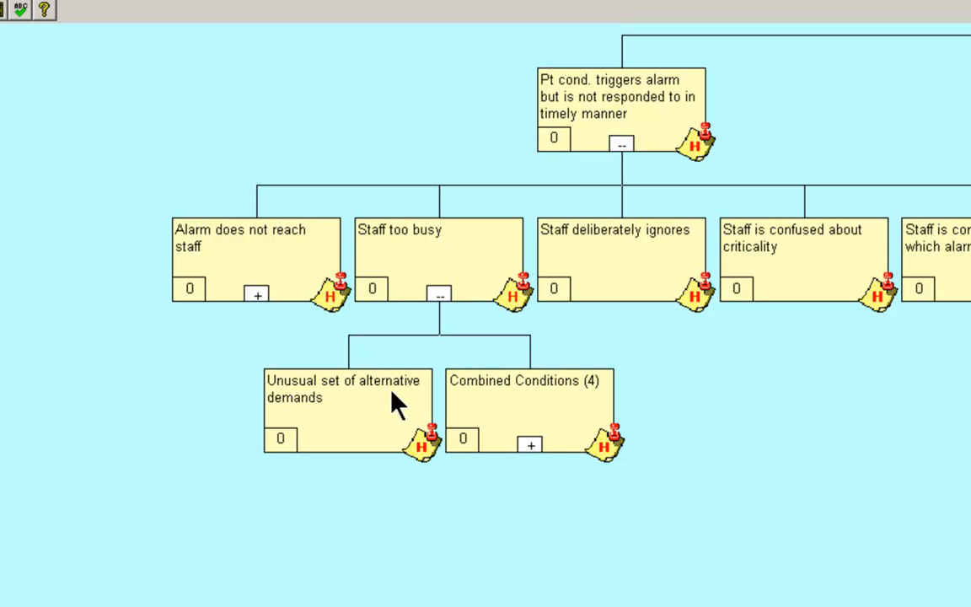
{"action": "left_click", "coordinate": [531, 442]}
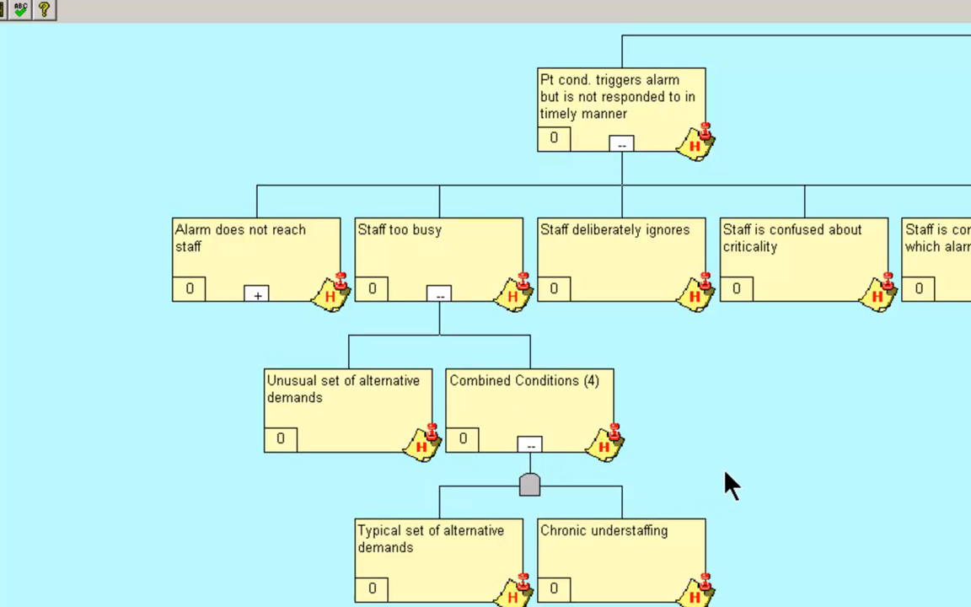
{"action": "scroll", "scroll_direction": "down", "scroll_amount": 3}
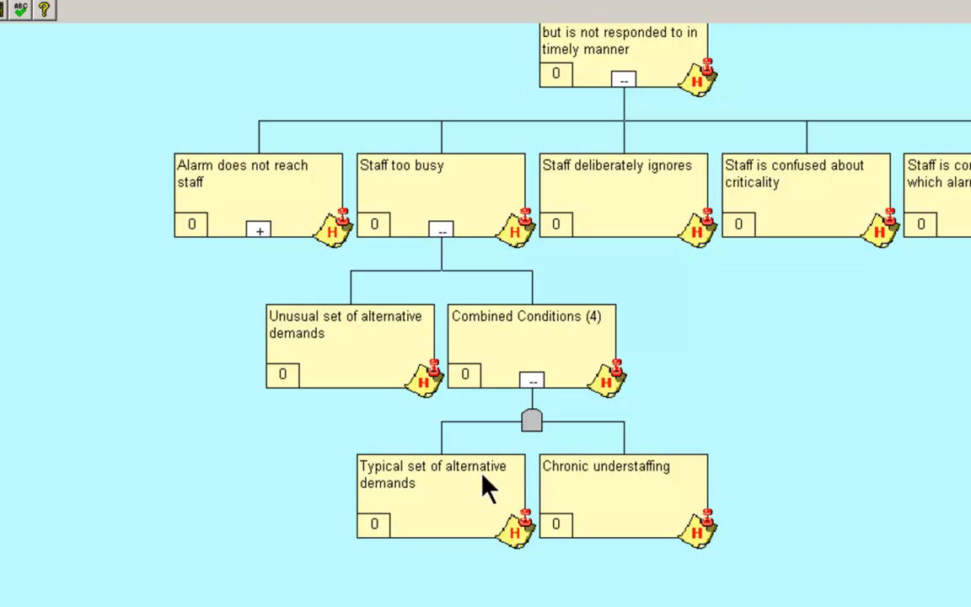
{"action": "mouse_move", "coordinate": [448, 480]}
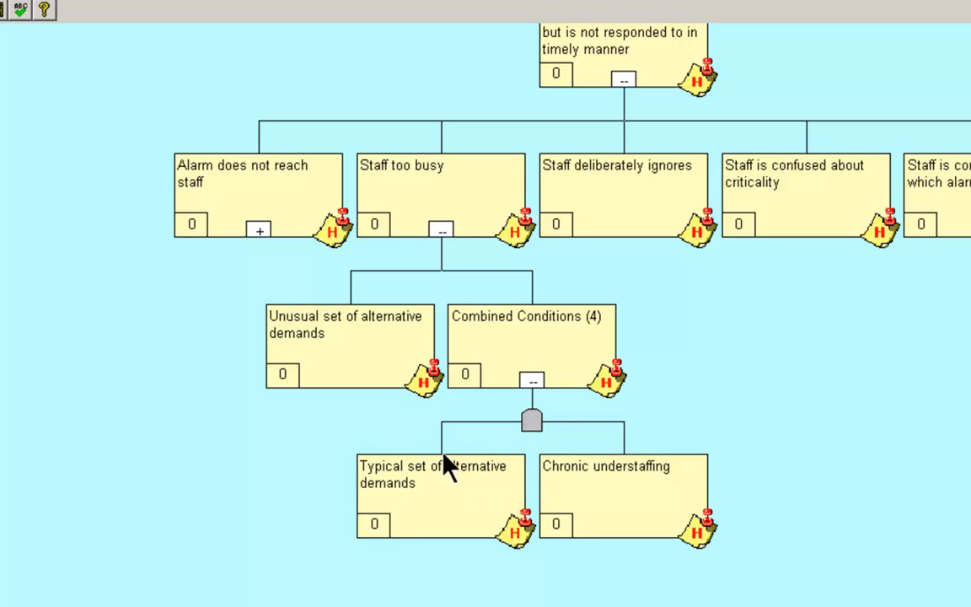
{"action": "mouse_move", "coordinate": [535, 401]}
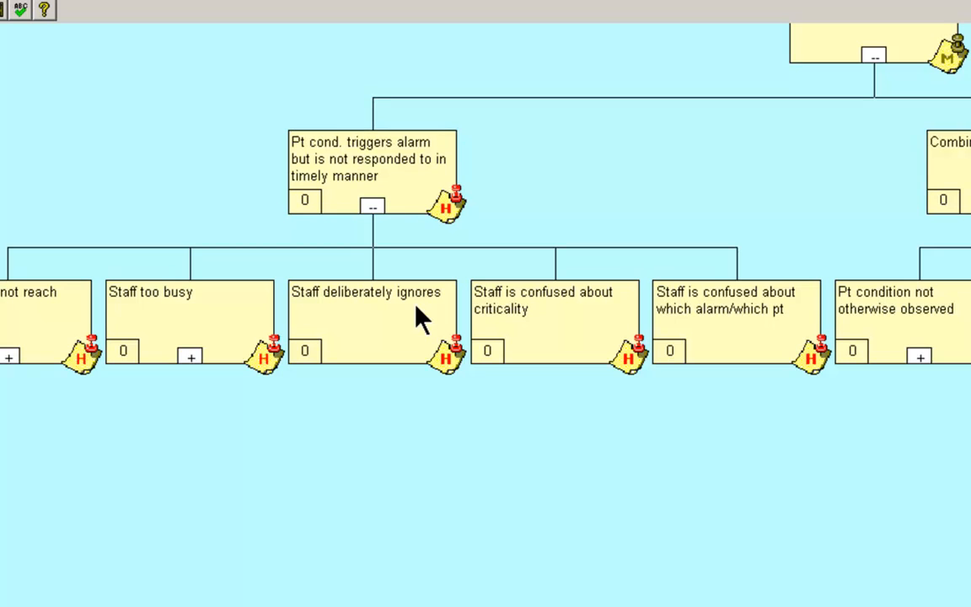
{"action": "mouse_move", "coordinate": [597, 317]}
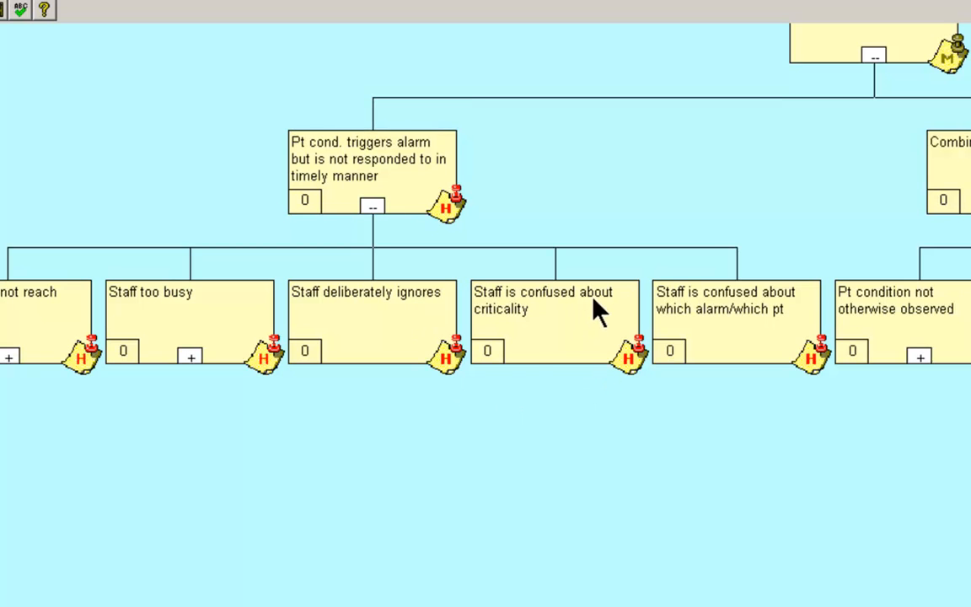
{"action": "mouse_move", "coordinate": [522, 371]}
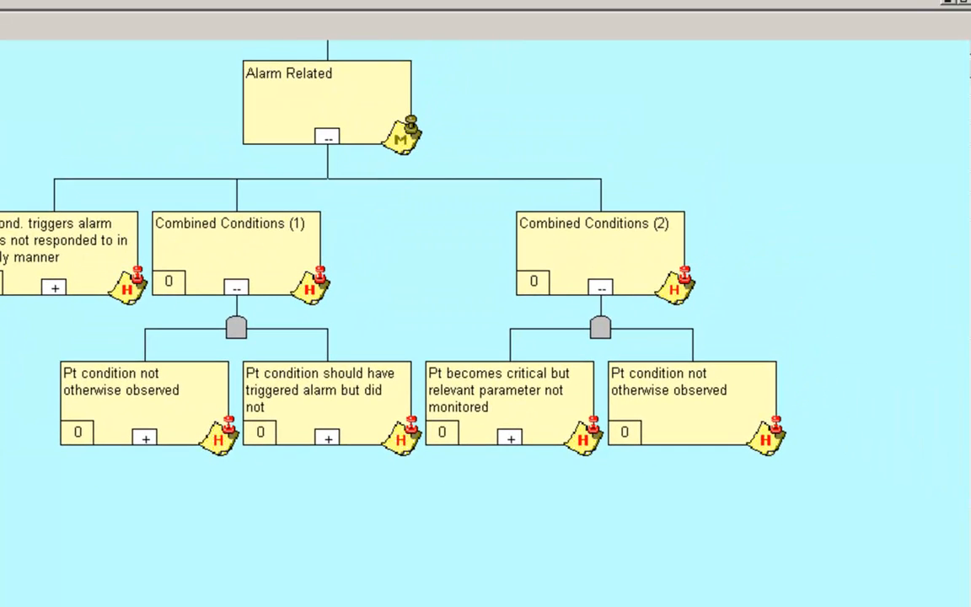
{"action": "mouse_move", "coordinate": [273, 363]}
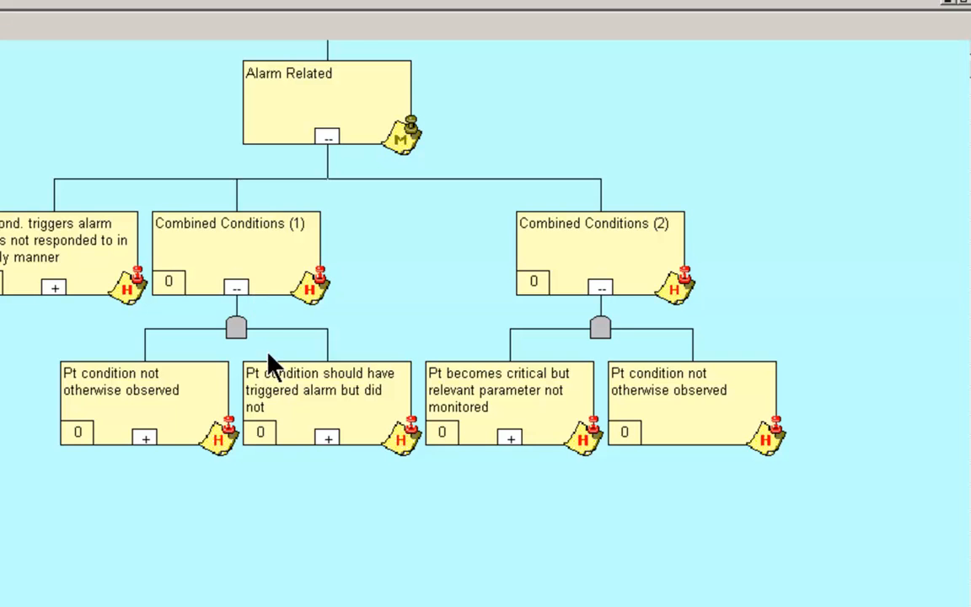
Review Inadequate vigilance, Inadequate staffing and Other, then collapse Pt condition not otherwise observed.
{"action": "scroll", "scroll_direction": "down", "scroll_amount": 3}
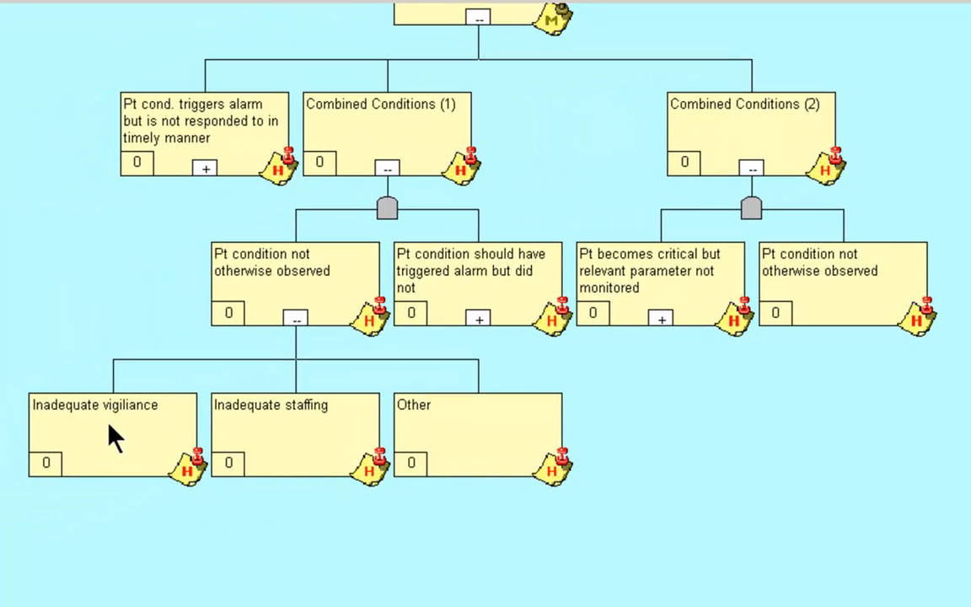
{"action": "mouse_move", "coordinate": [307, 442]}
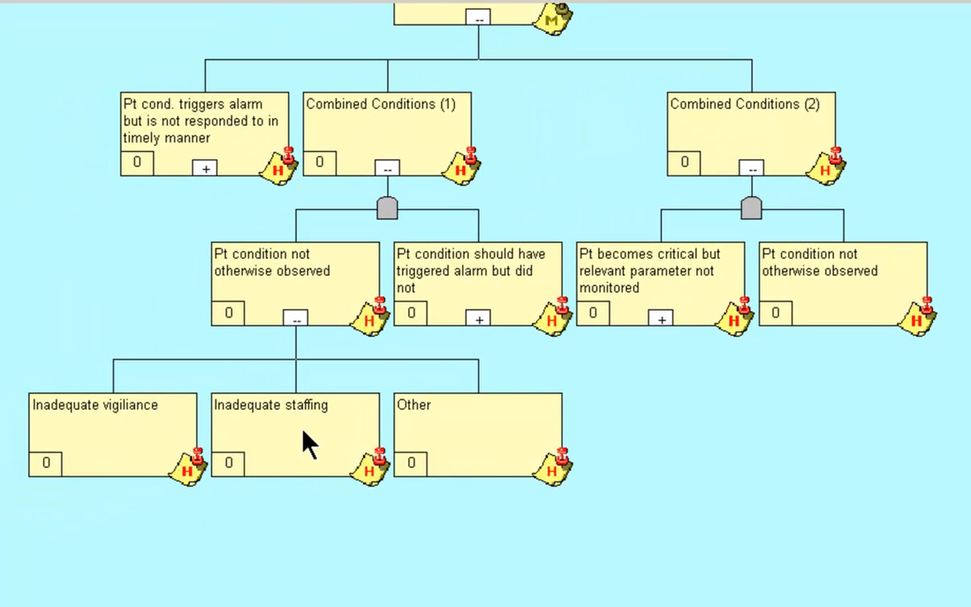
{"action": "mouse_move", "coordinate": [388, 446]}
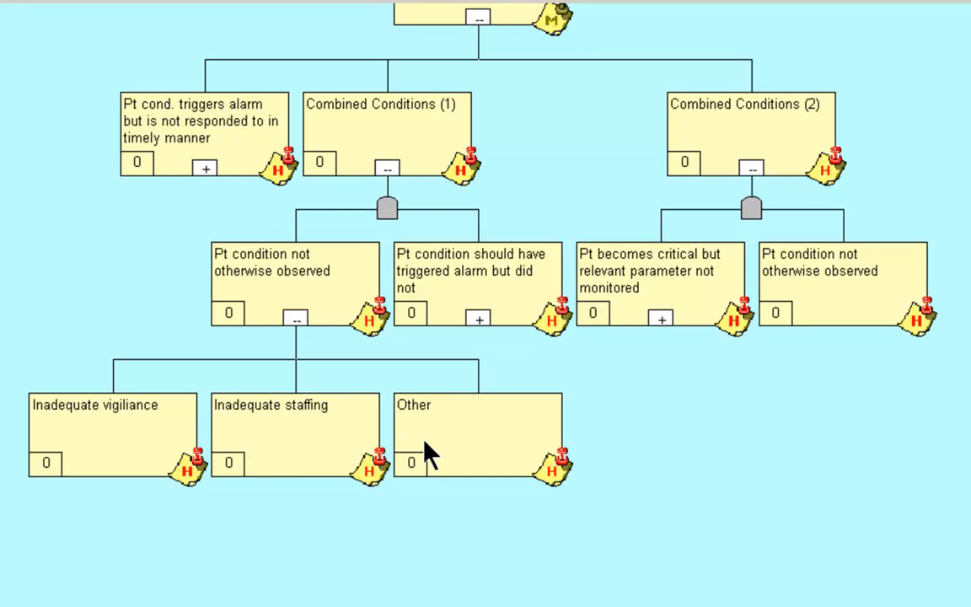
{"action": "mouse_move", "coordinate": [286, 320]}
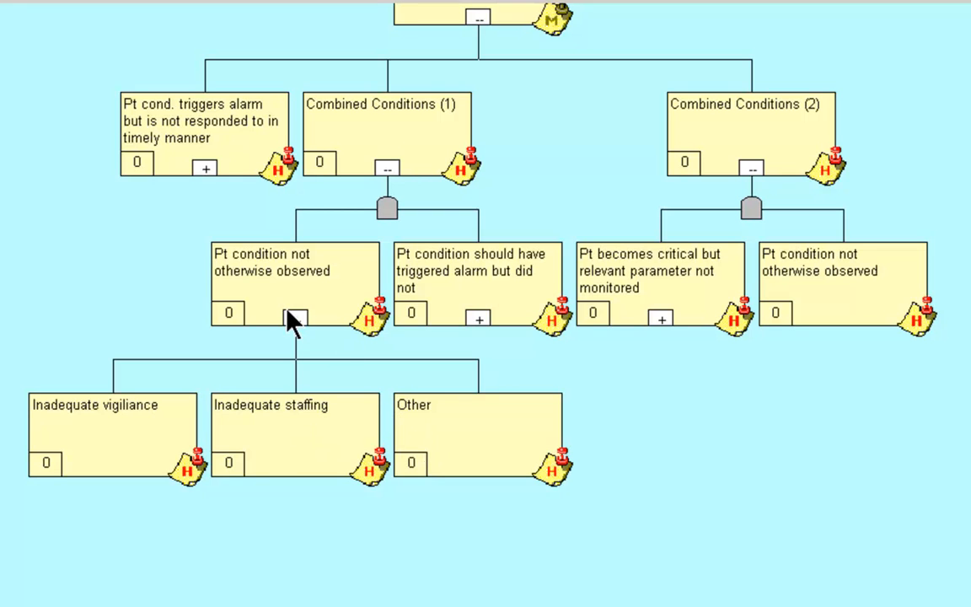
{"action": "left_click", "coordinate": [294, 315]}
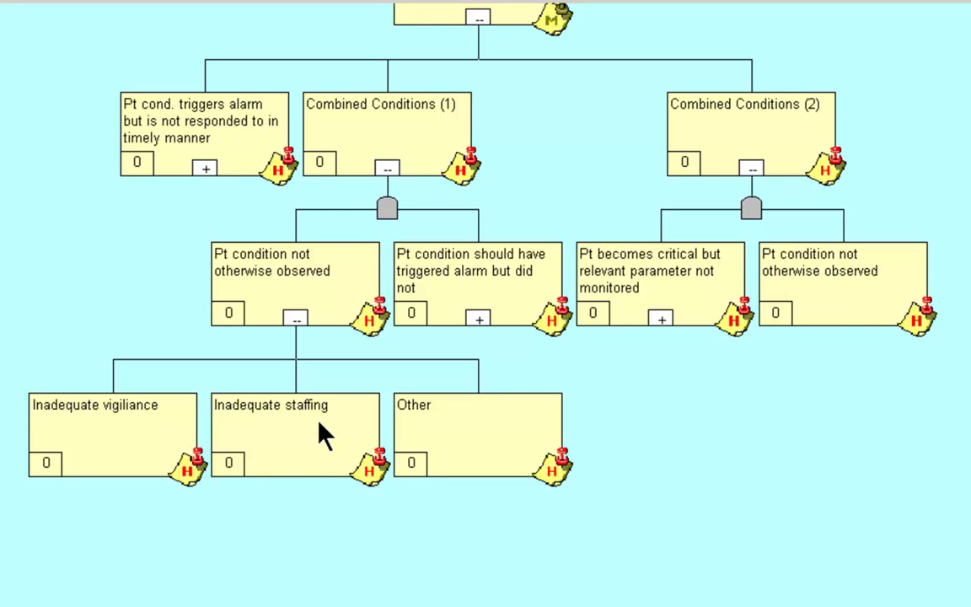
{"action": "mouse_move", "coordinate": [441, 465]}
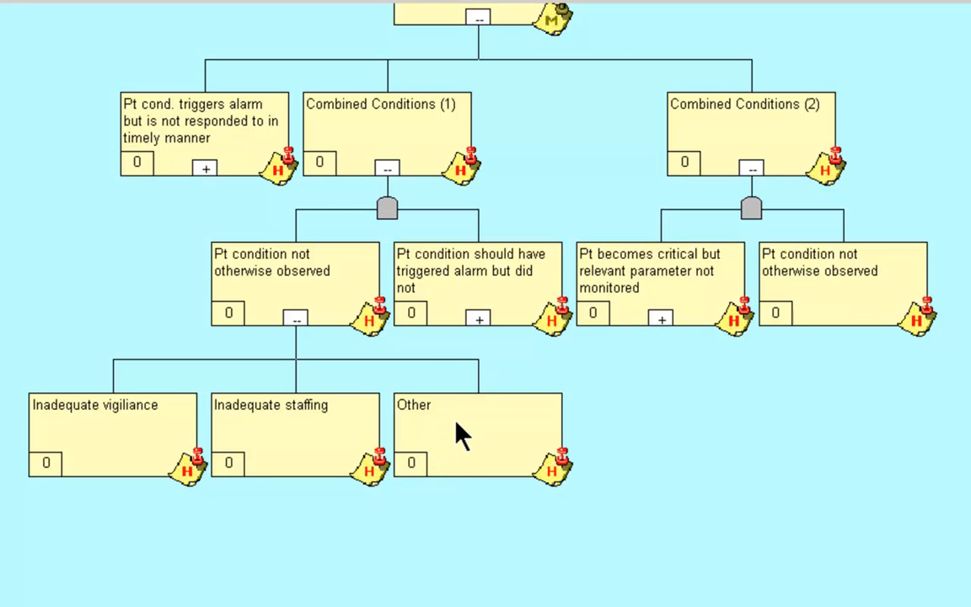
{"action": "mouse_move", "coordinate": [305, 347]}
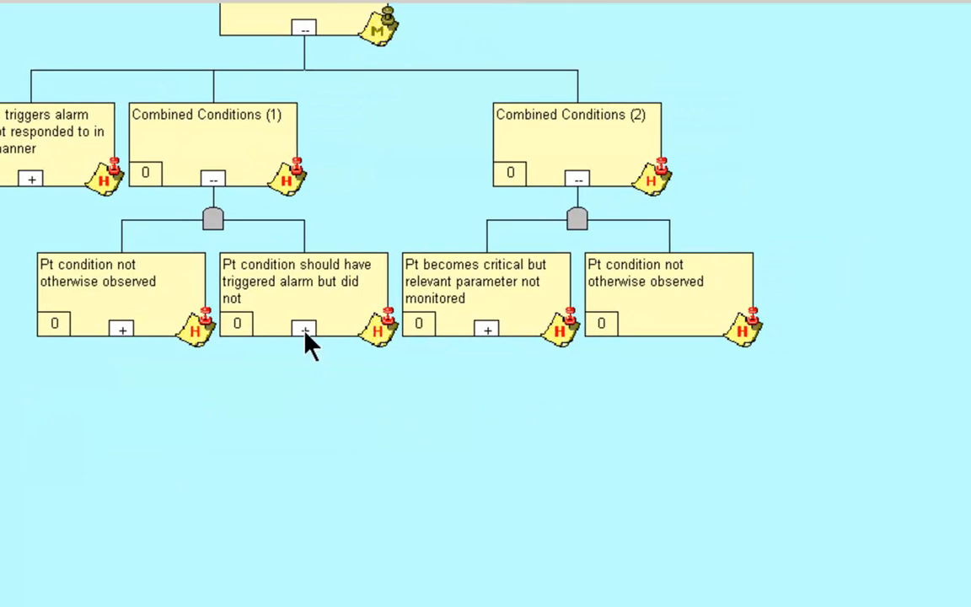
{"action": "mouse_move", "coordinate": [329, 312]}
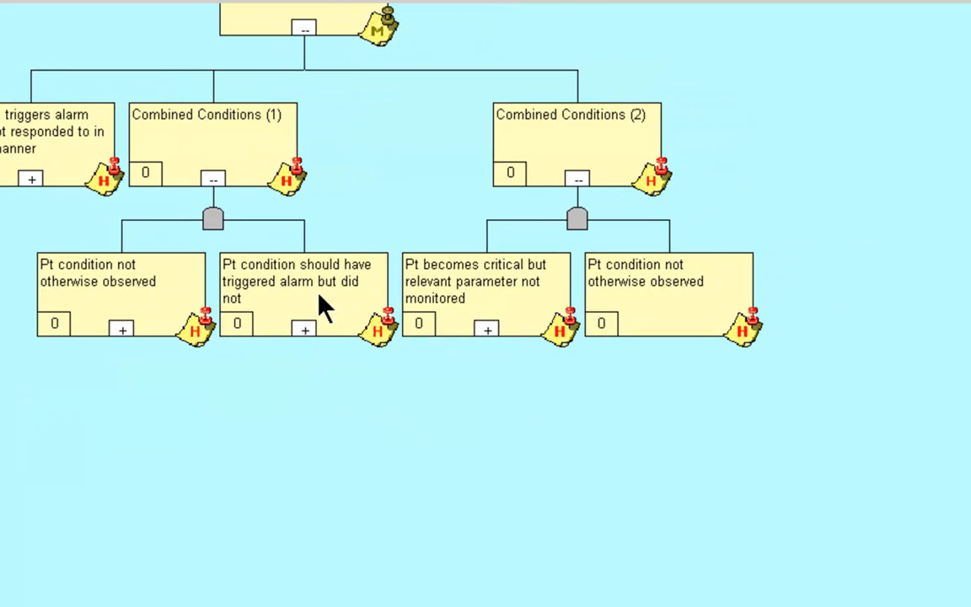
Expand the should-have-triggered-alarm hypothesis and System Failure into Disconnected, Hardware and Communications Failure.
{"action": "left_click", "coordinate": [303, 327]}
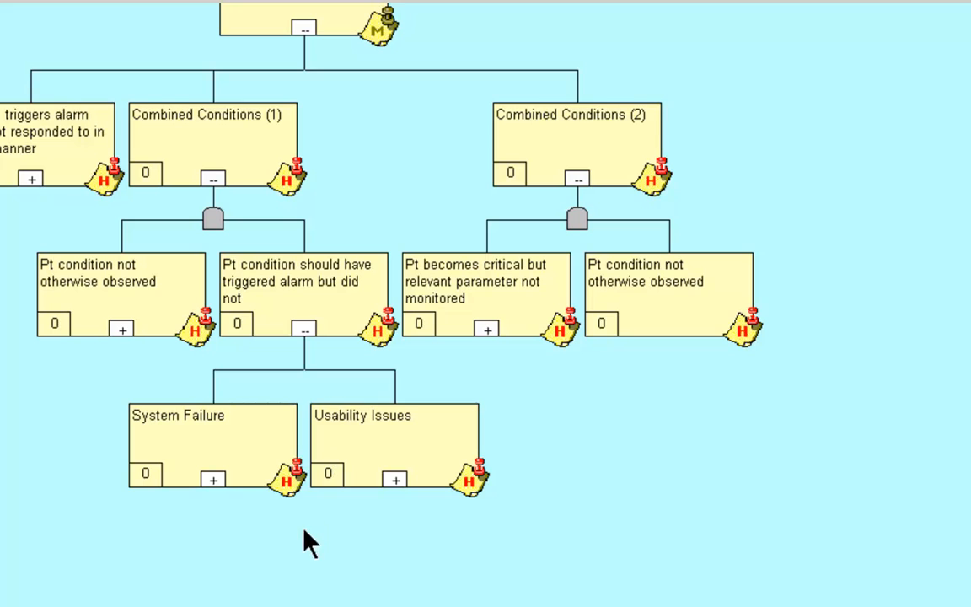
{"action": "scroll", "scroll_direction": "down", "scroll_amount": 3}
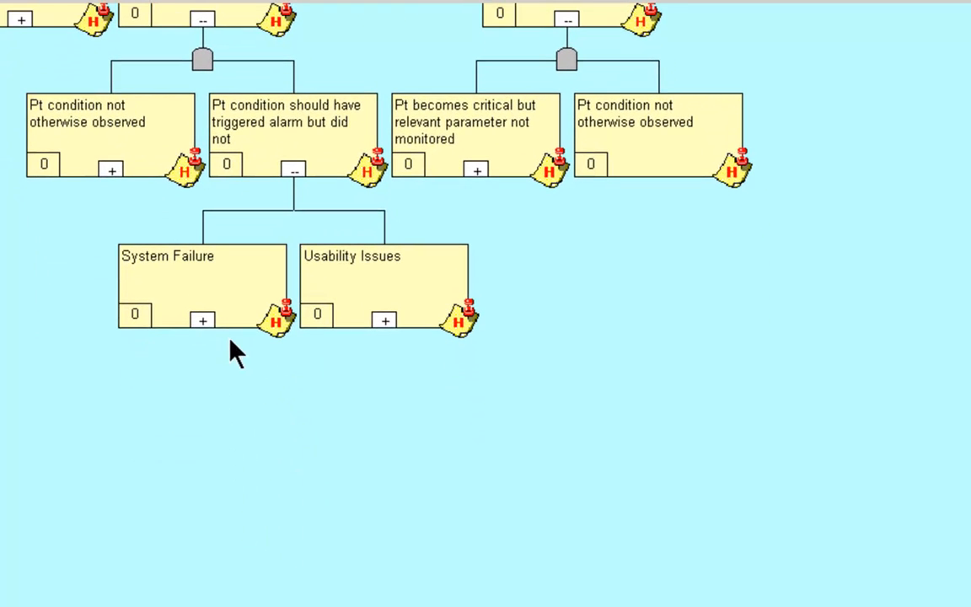
{"action": "left_click", "coordinate": [203, 317]}
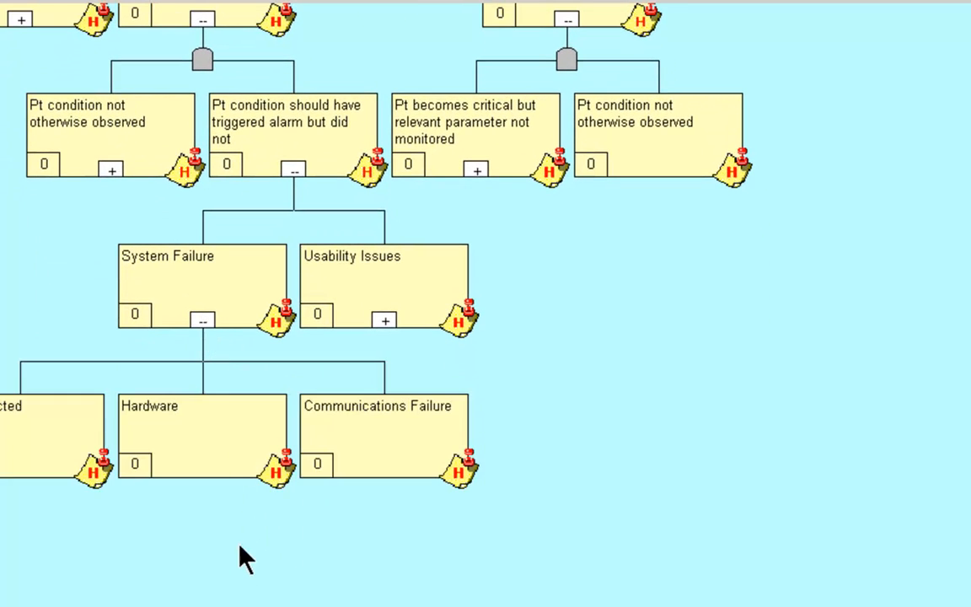
{"action": "mouse_move", "coordinate": [283, 172]}
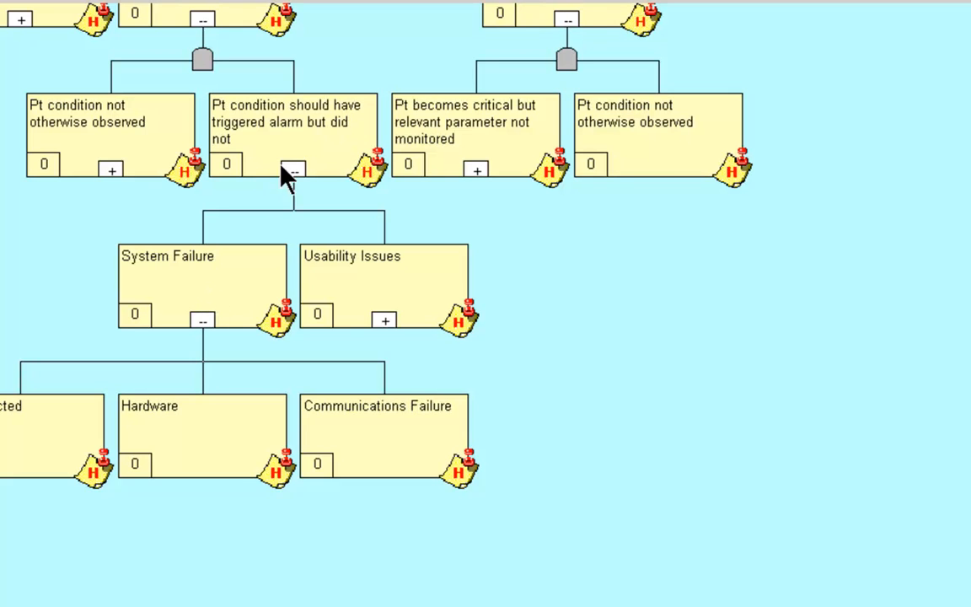
{"action": "mouse_move", "coordinate": [368, 125]}
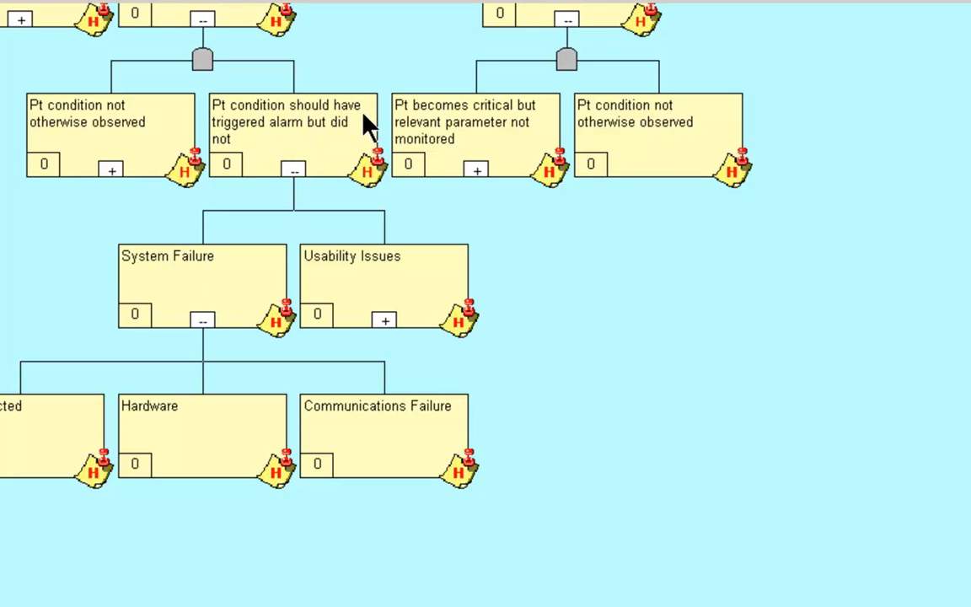
{"action": "mouse_move", "coordinate": [340, 162]}
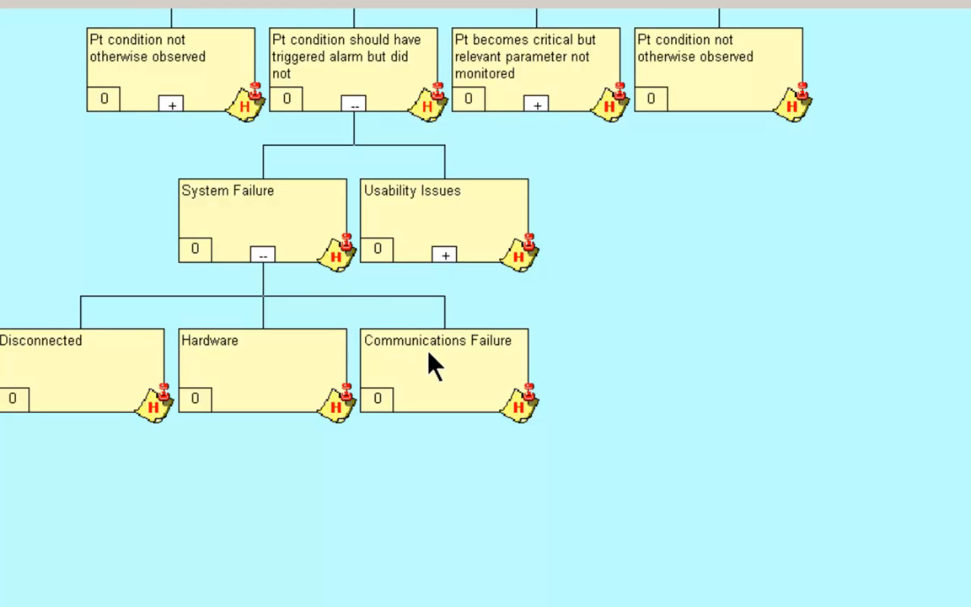
{"action": "left_click", "coordinate": [438, 354]}
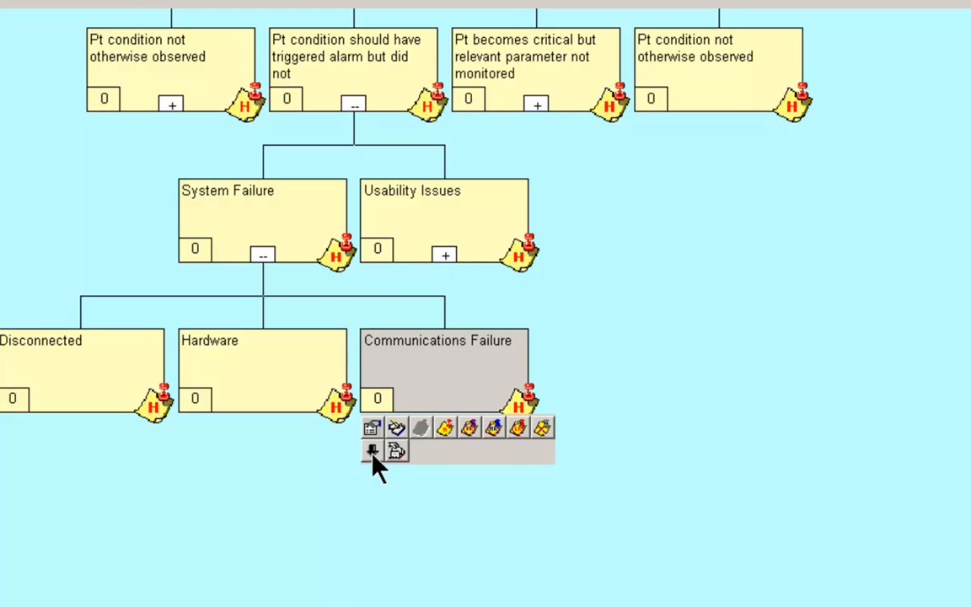
{"action": "mouse_move", "coordinate": [371, 452]}
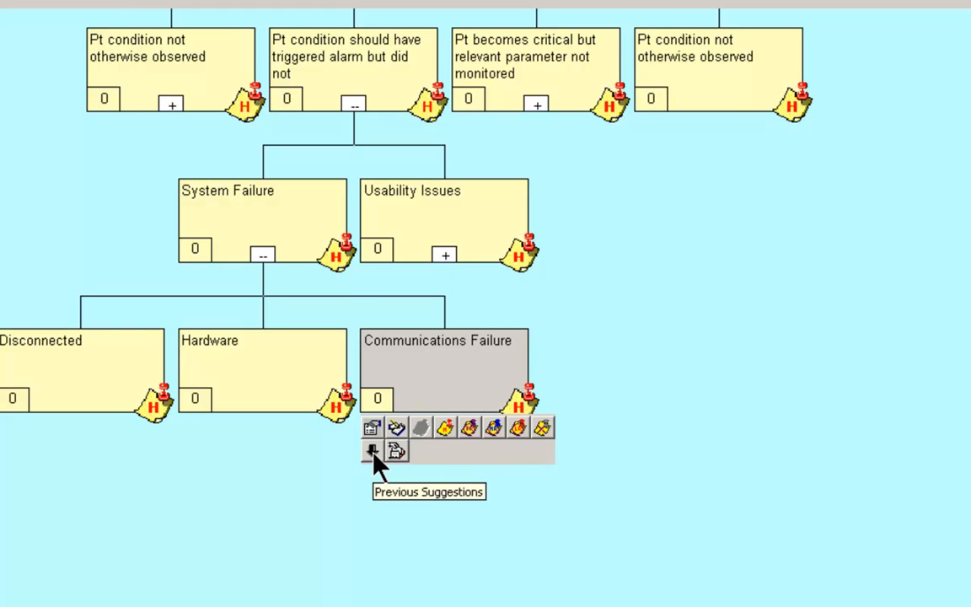
{"action": "mouse_move", "coordinate": [236, 236]}
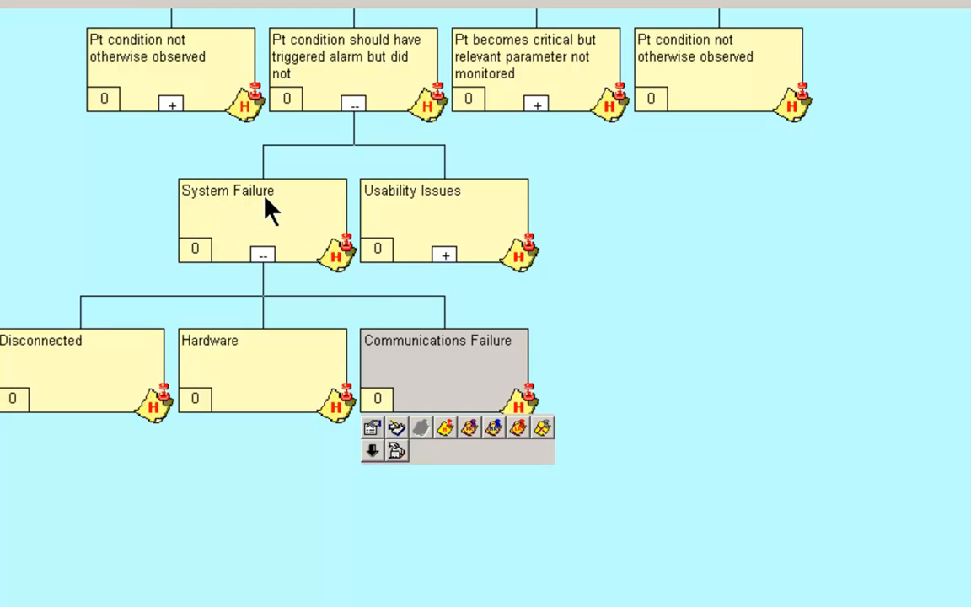
{"action": "mouse_move", "coordinate": [57, 374]}
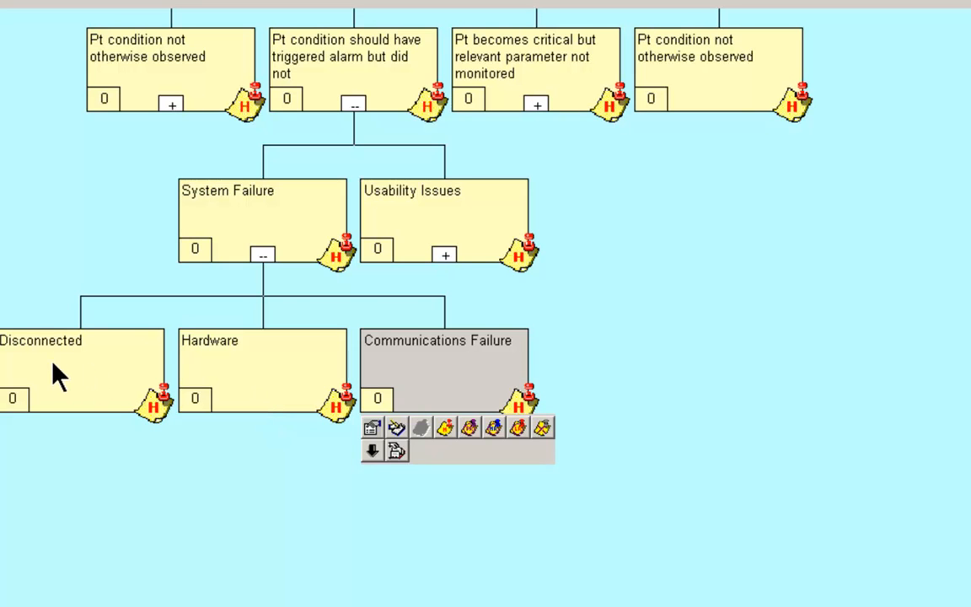
{"action": "mouse_move", "coordinate": [502, 375]}
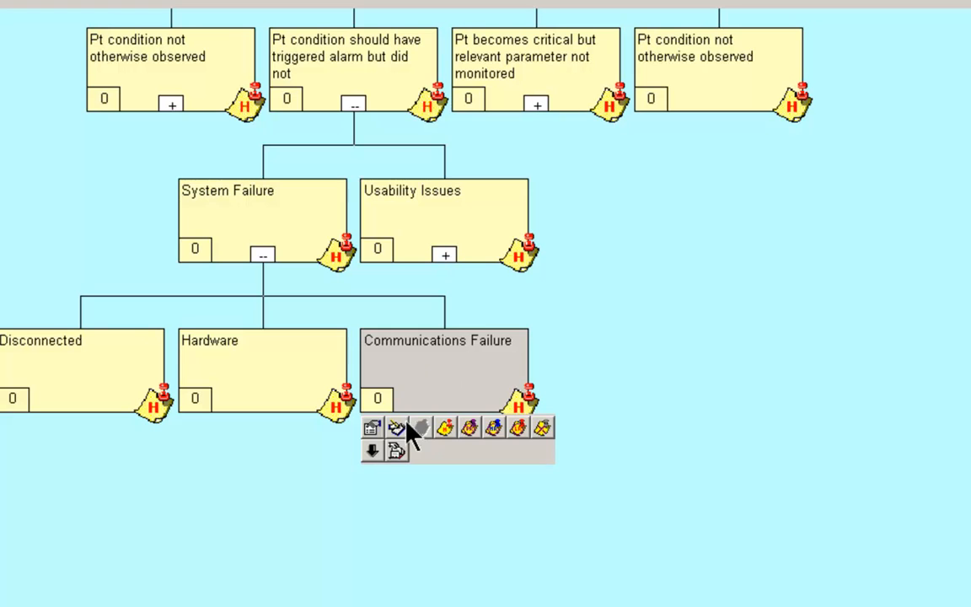
Bring up the Child Hypothesis suggestion list for the Communications Failure node.
{"action": "double_click", "coordinate": [435, 340]}
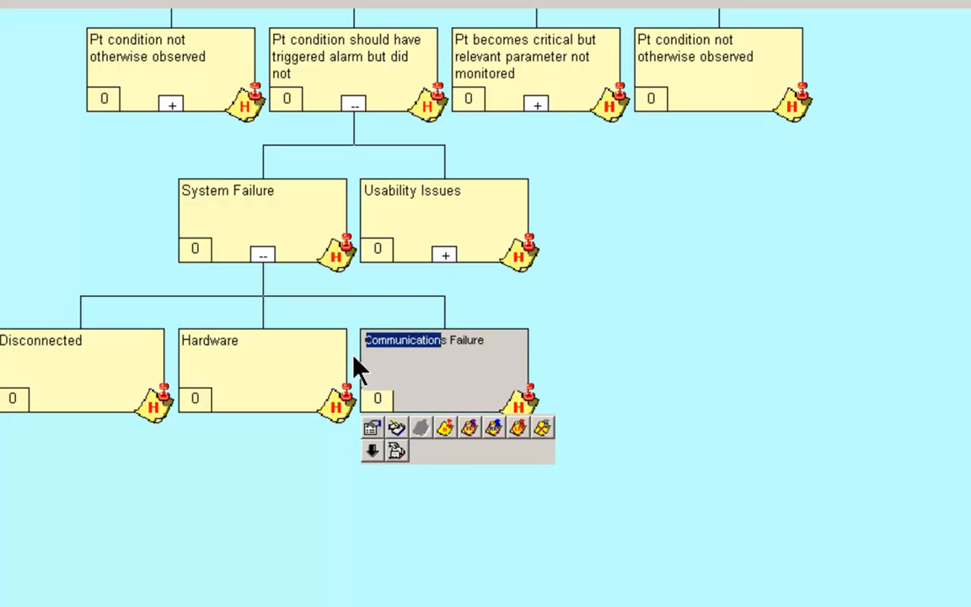
{"action": "mouse_move", "coordinate": [397, 452]}
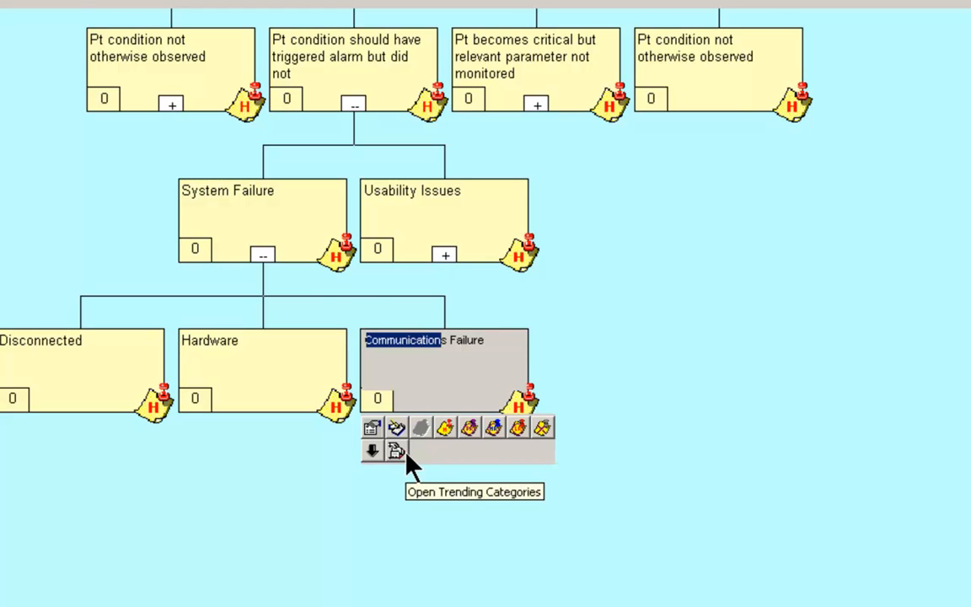
{"action": "mouse_move", "coordinate": [371, 452]}
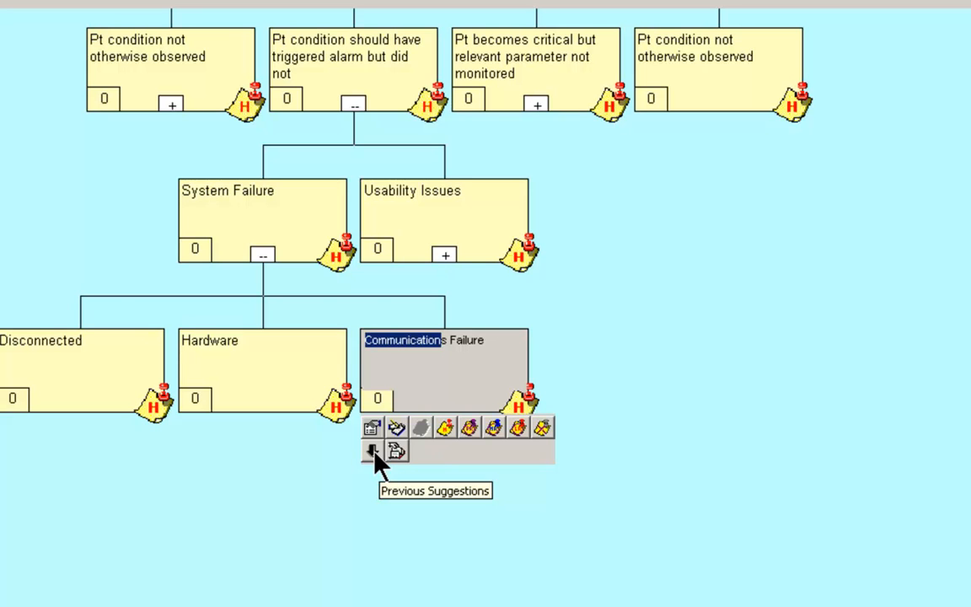
{"action": "left_click", "coordinate": [371, 452]}
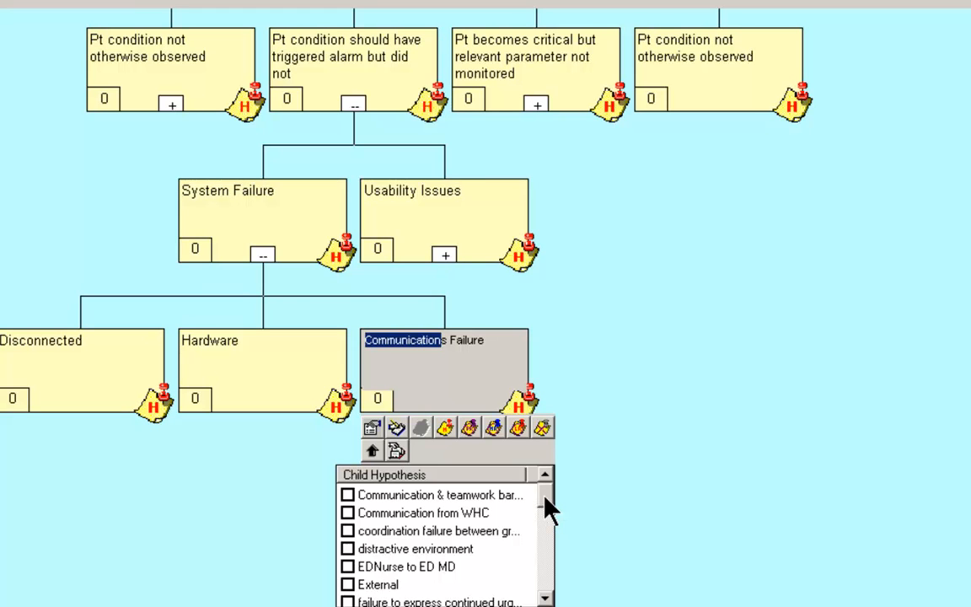
Scroll through the suggested child hypotheses and dismiss the list without adding any.
{"action": "scroll", "scroll_direction": "down", "scroll_amount": 3}
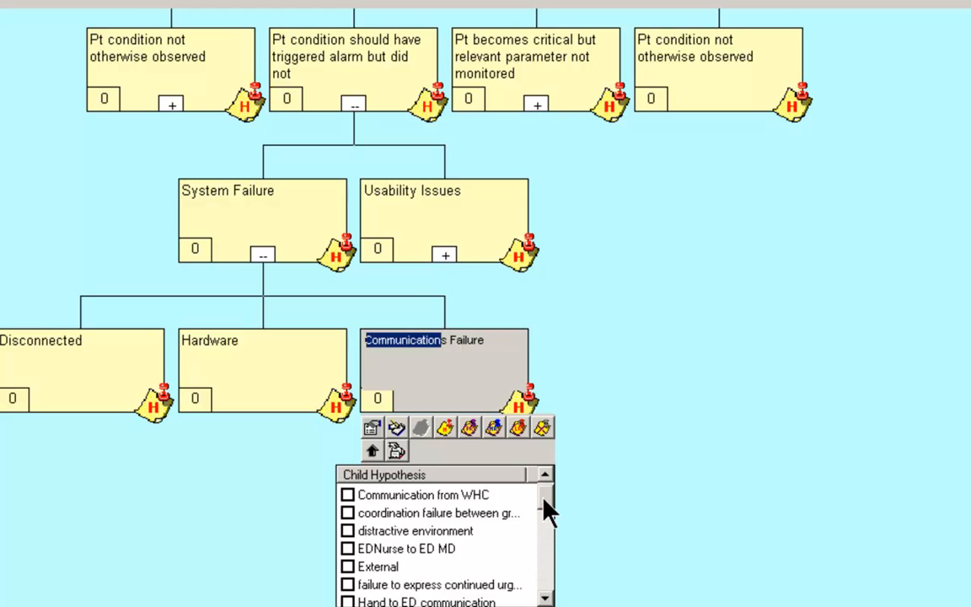
{"action": "scroll", "scroll_direction": "down", "scroll_amount": 3}
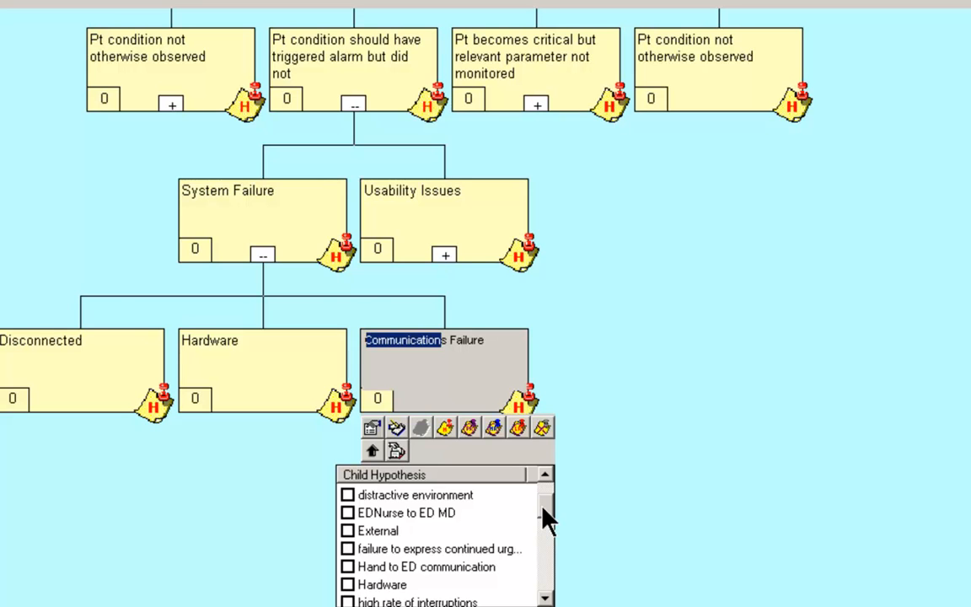
{"action": "scroll", "scroll_direction": "down", "scroll_amount": 3}
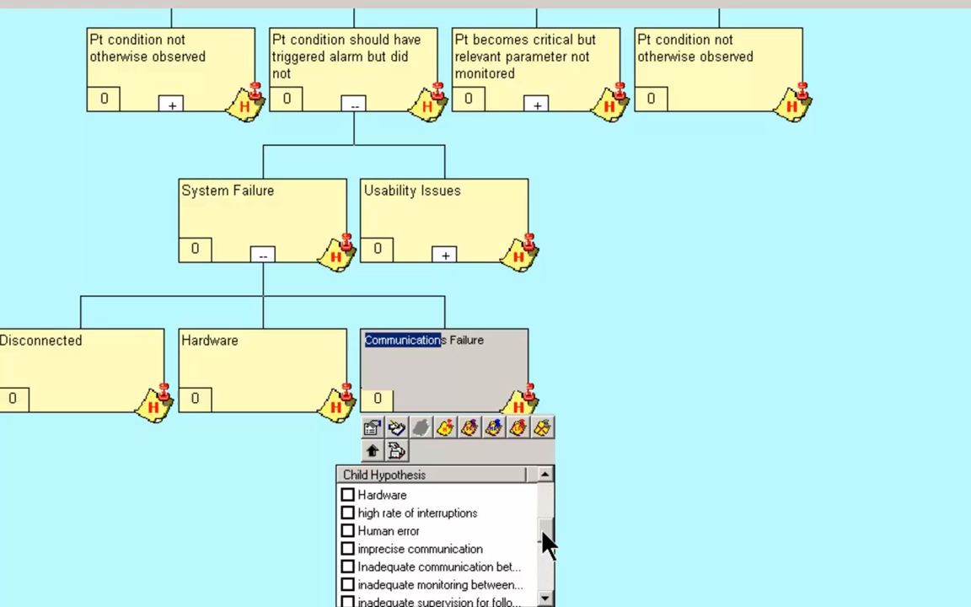
{"action": "scroll", "scroll_direction": "down", "scroll_amount": 3}
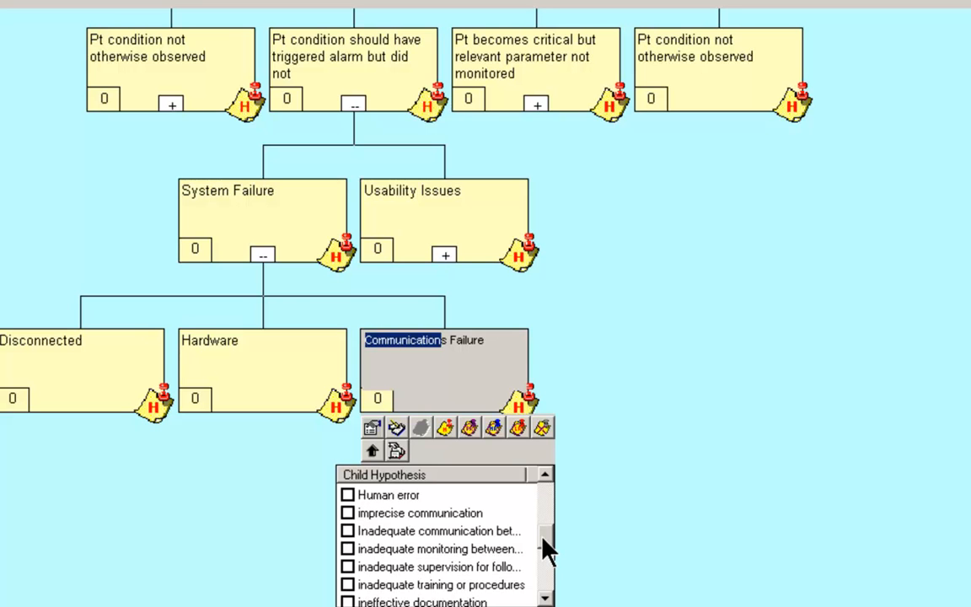
{"action": "scroll", "scroll_direction": "down", "scroll_amount": 3}
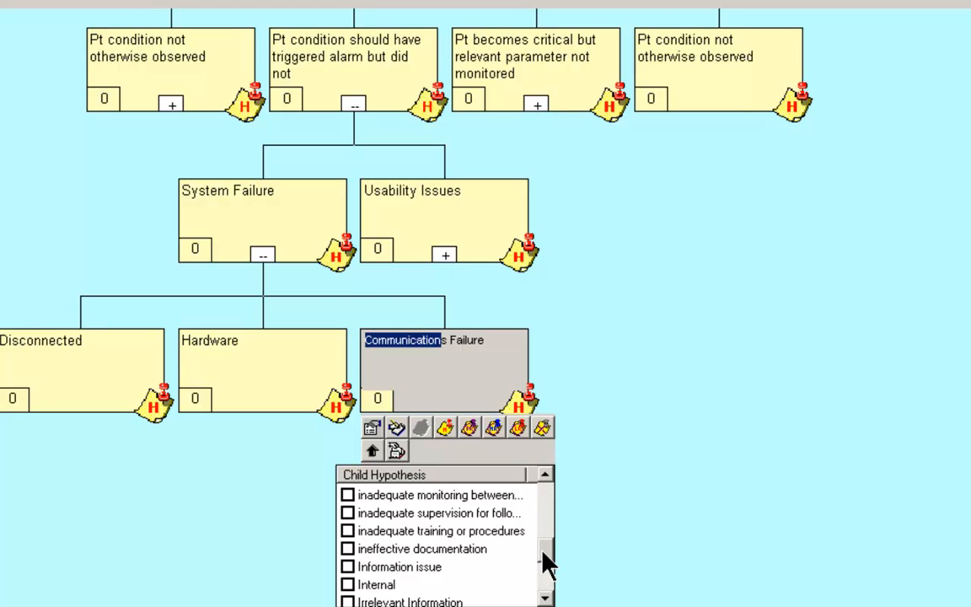
{"action": "left_click", "coordinate": [638, 489]}
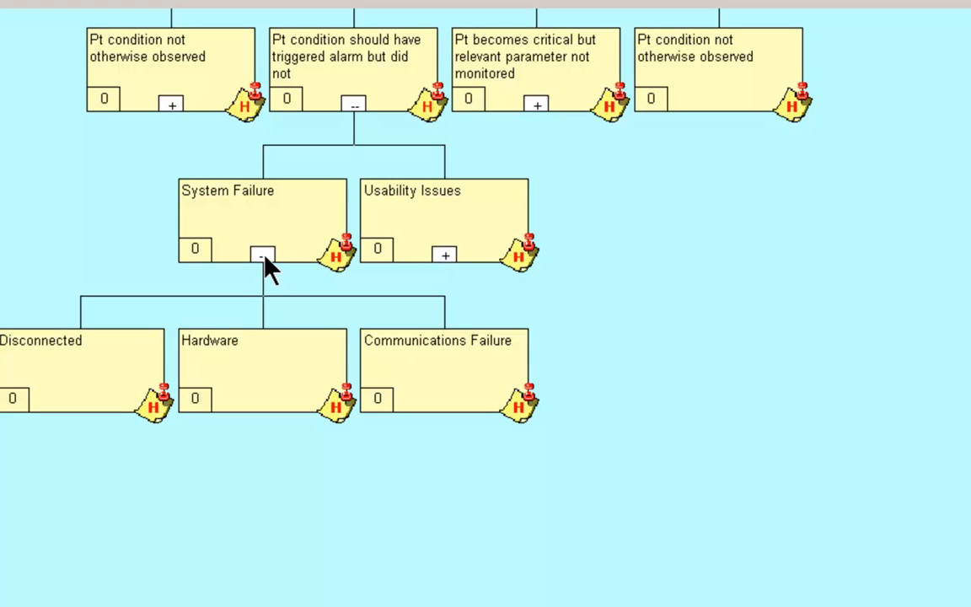
Collapse System Failure and expand Usability Issues, Operator Issues and Alarm parameters mis-set into its three causes.
{"action": "left_click", "coordinate": [263, 253]}
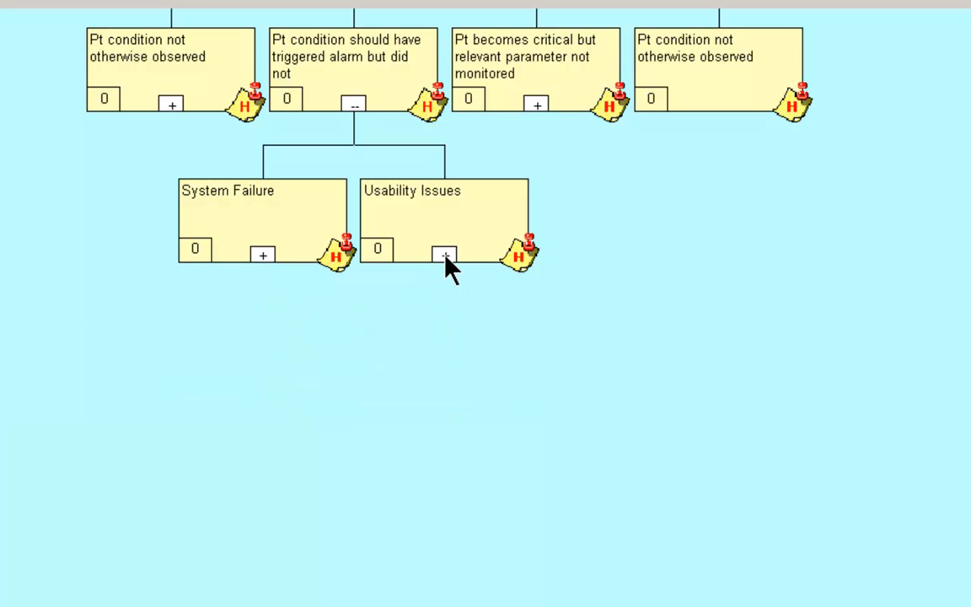
{"action": "left_click", "coordinate": [446, 253]}
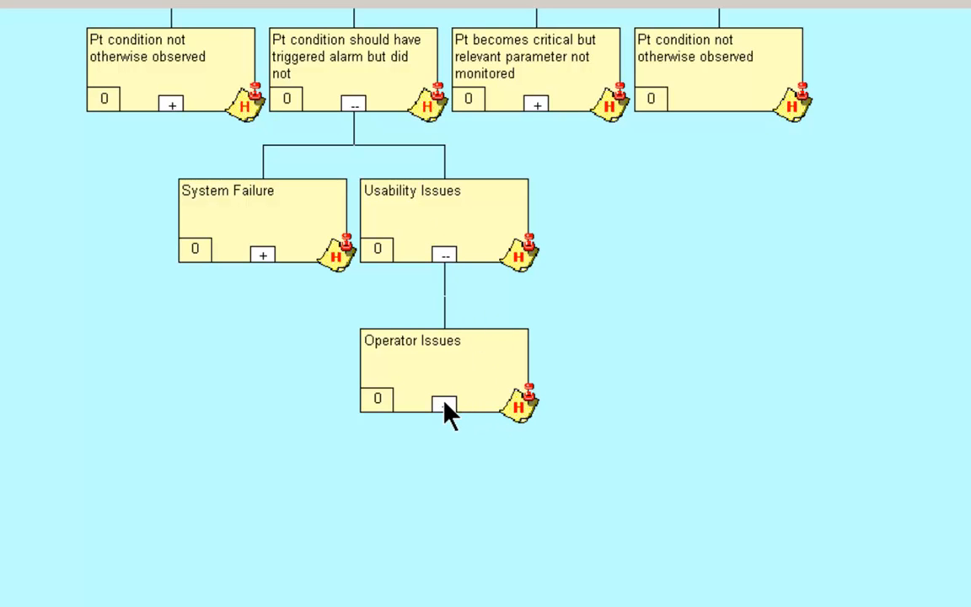
{"action": "left_click", "coordinate": [442, 403]}
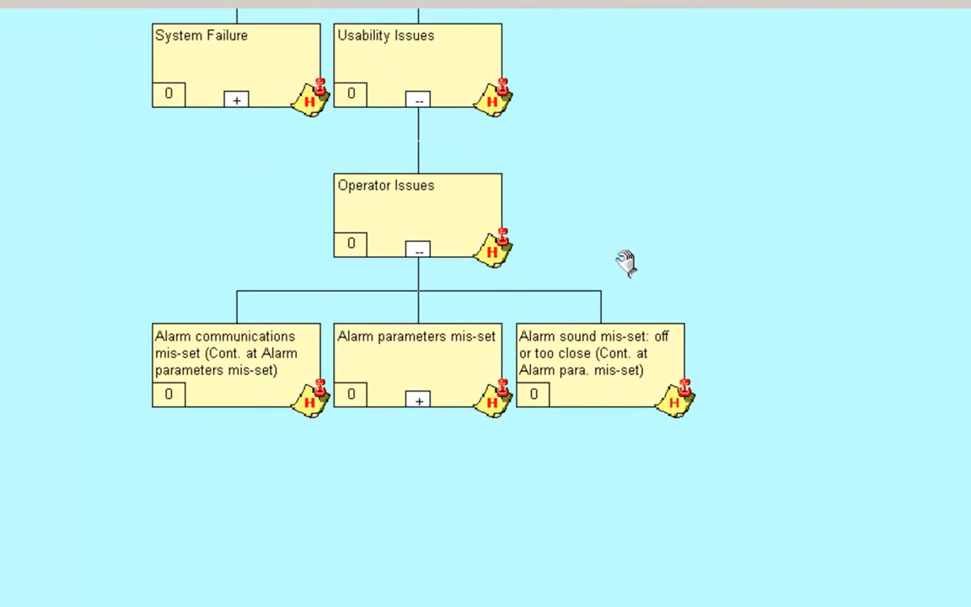
{"action": "mouse_move", "coordinate": [249, 361]}
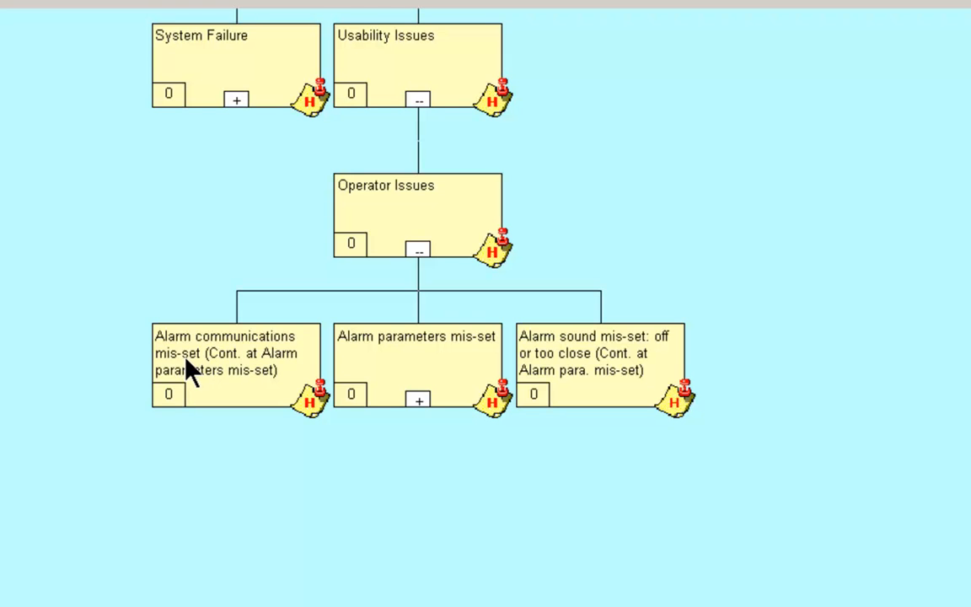
{"action": "mouse_move", "coordinate": [236, 374]}
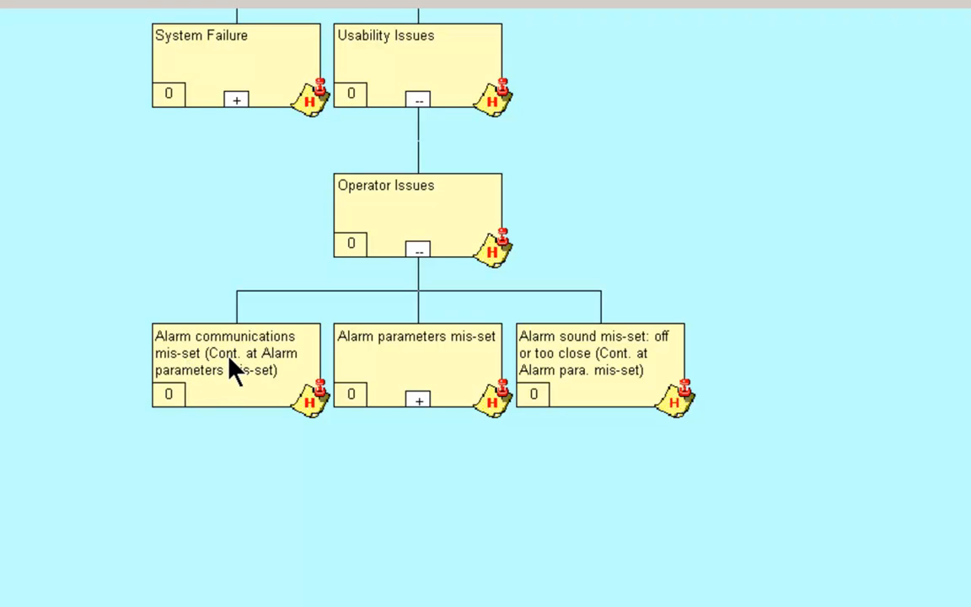
{"action": "mouse_move", "coordinate": [201, 404]}
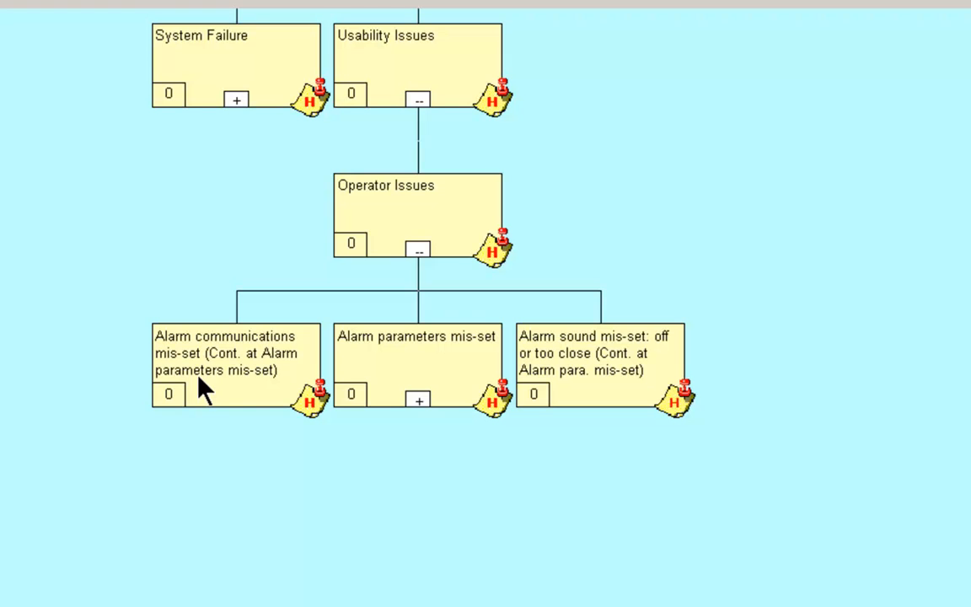
{"action": "mouse_move", "coordinate": [403, 375]}
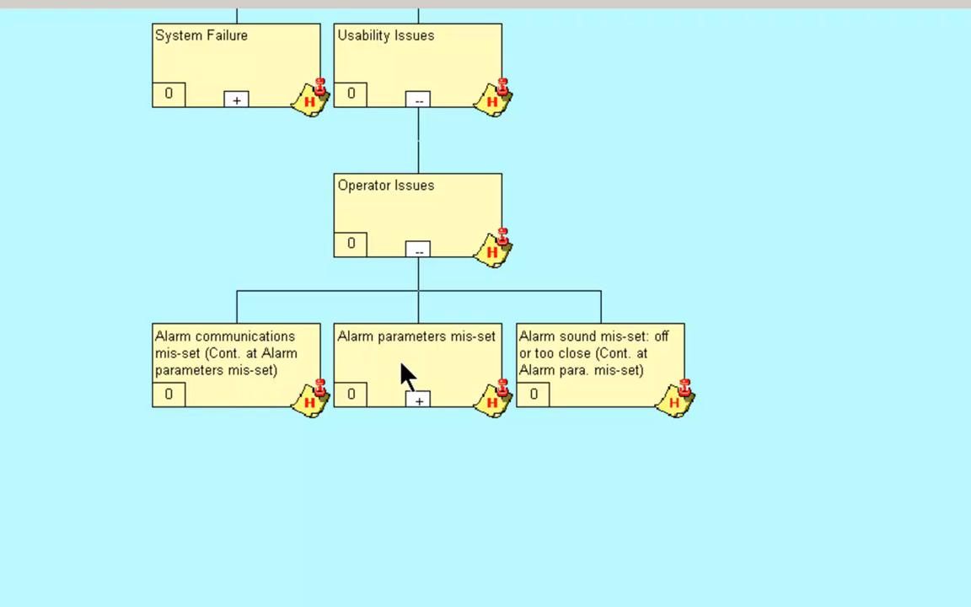
{"action": "mouse_move", "coordinate": [423, 375]}
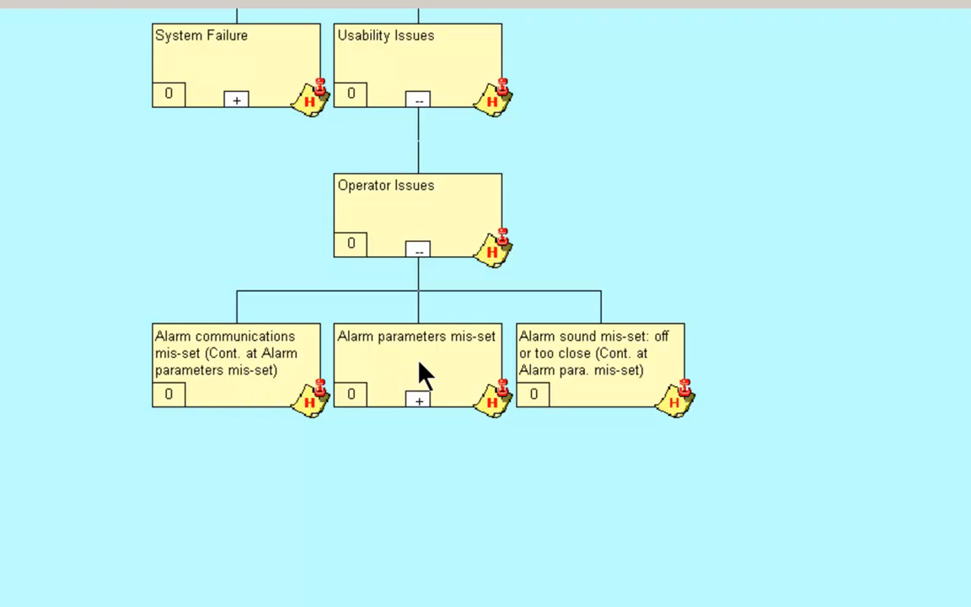
{"action": "mouse_move", "coordinate": [460, 364]}
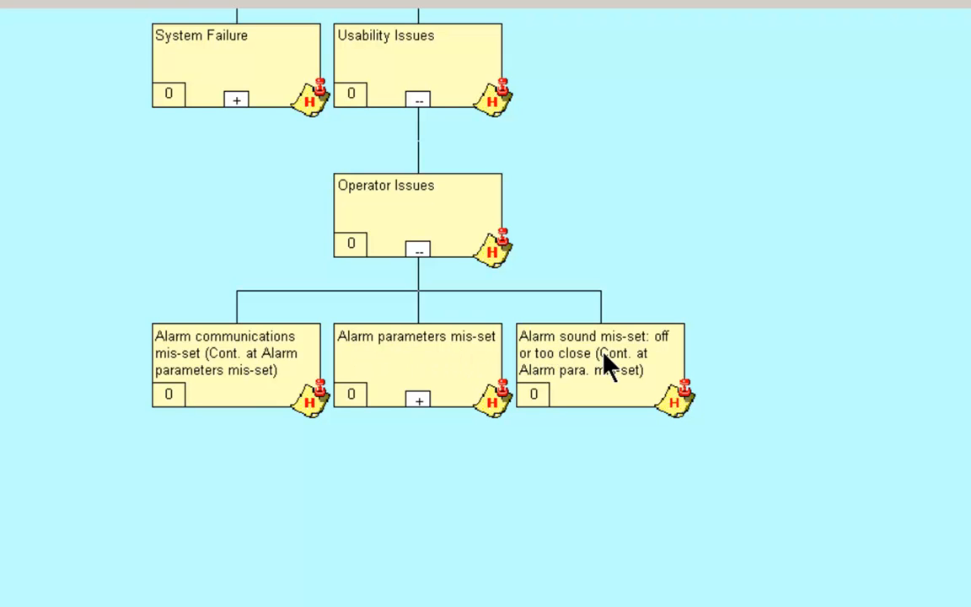
{"action": "mouse_move", "coordinate": [565, 374]}
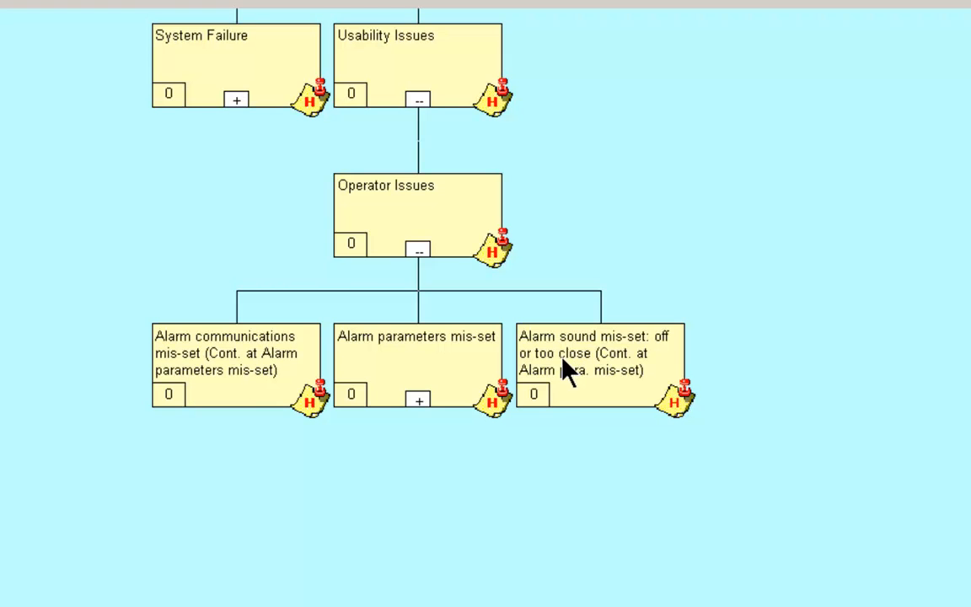
{"action": "mouse_move", "coordinate": [211, 370]}
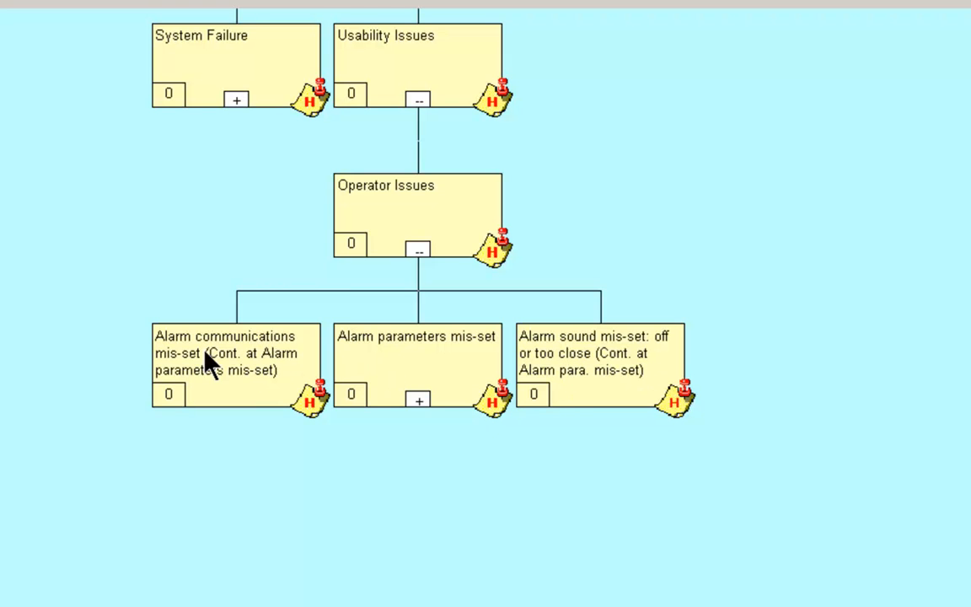
{"action": "mouse_move", "coordinate": [570, 391]}
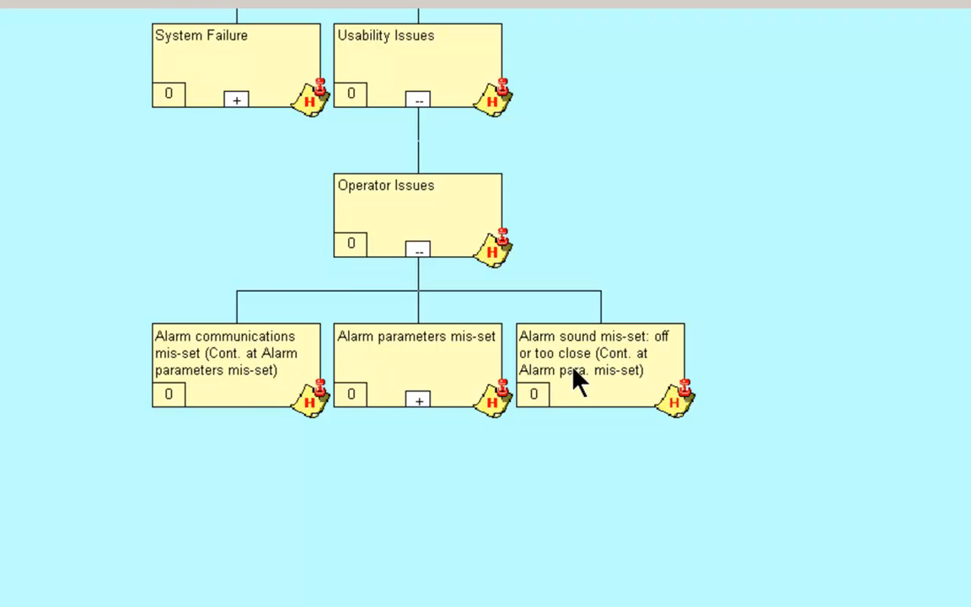
{"action": "mouse_move", "coordinate": [371, 371]}
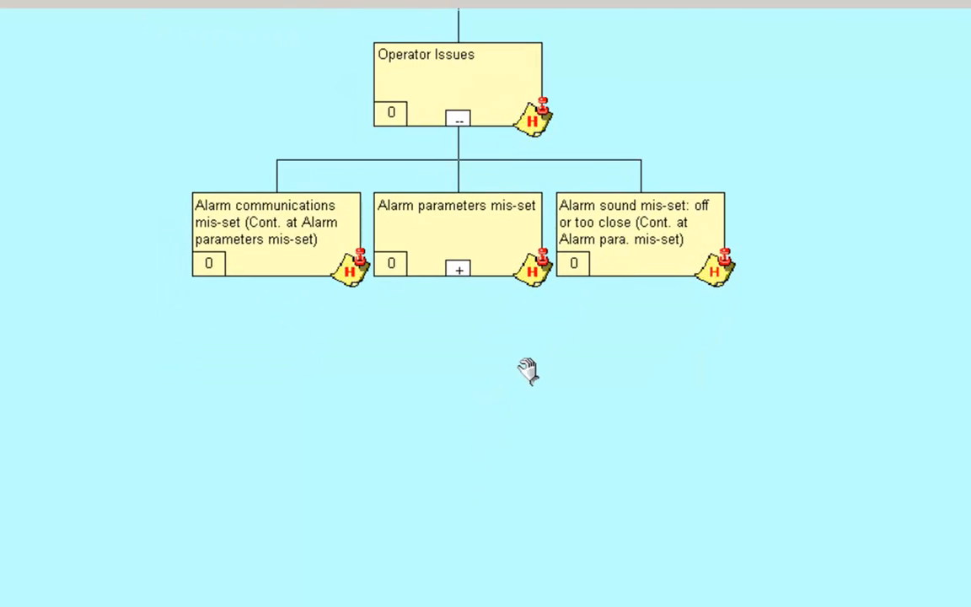
{"action": "left_click", "coordinate": [457, 270]}
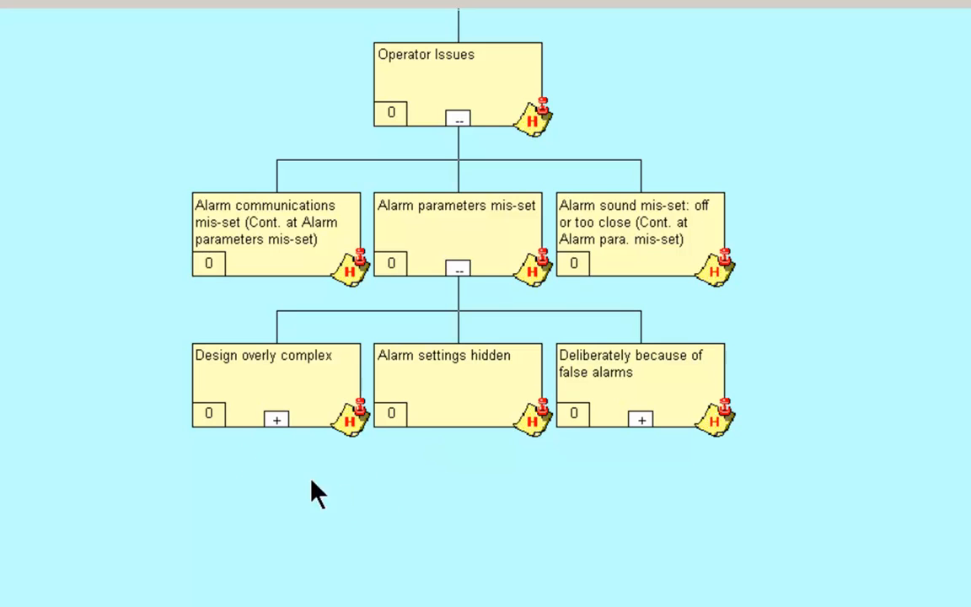
{"action": "mouse_move", "coordinate": [313, 394]}
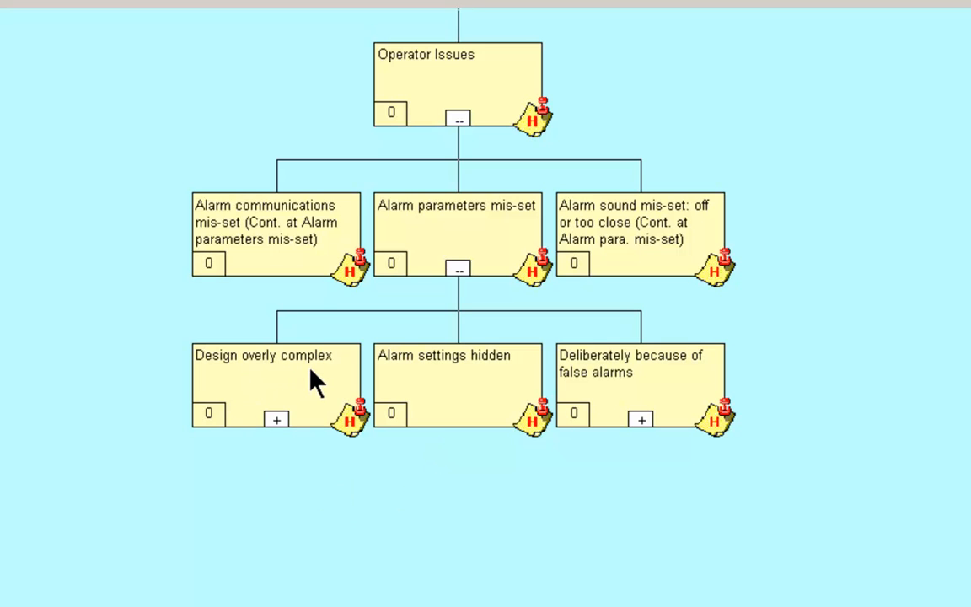
{"action": "mouse_move", "coordinate": [443, 388]}
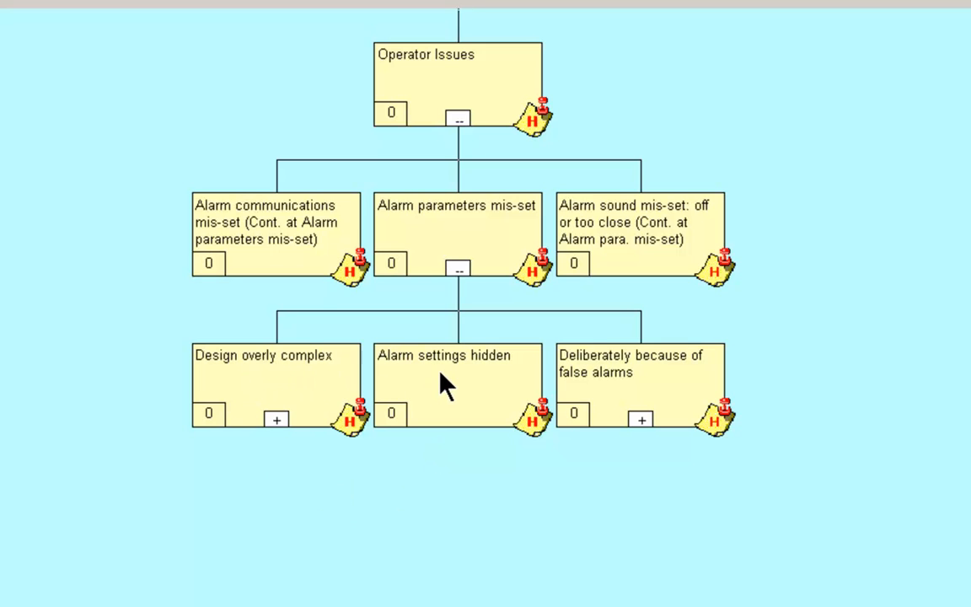
{"action": "mouse_move", "coordinate": [457, 400]}
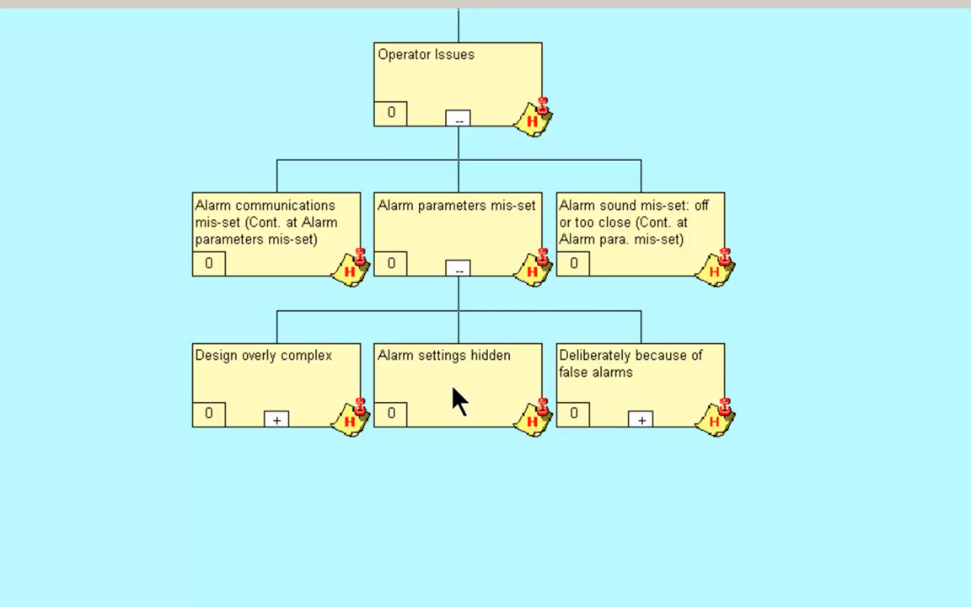
{"action": "mouse_move", "coordinate": [711, 386]}
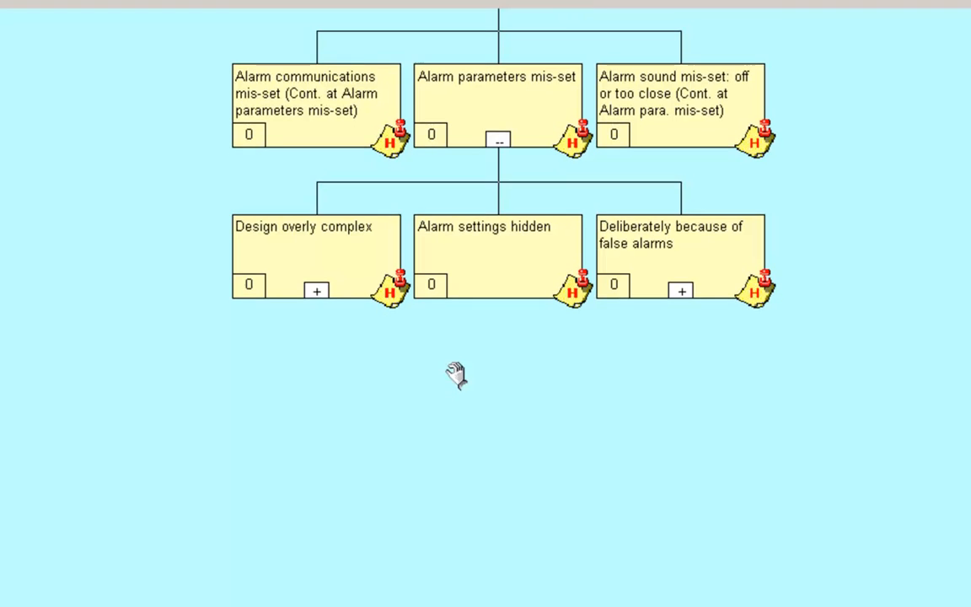
{"action": "left_click", "coordinate": [317, 290]}
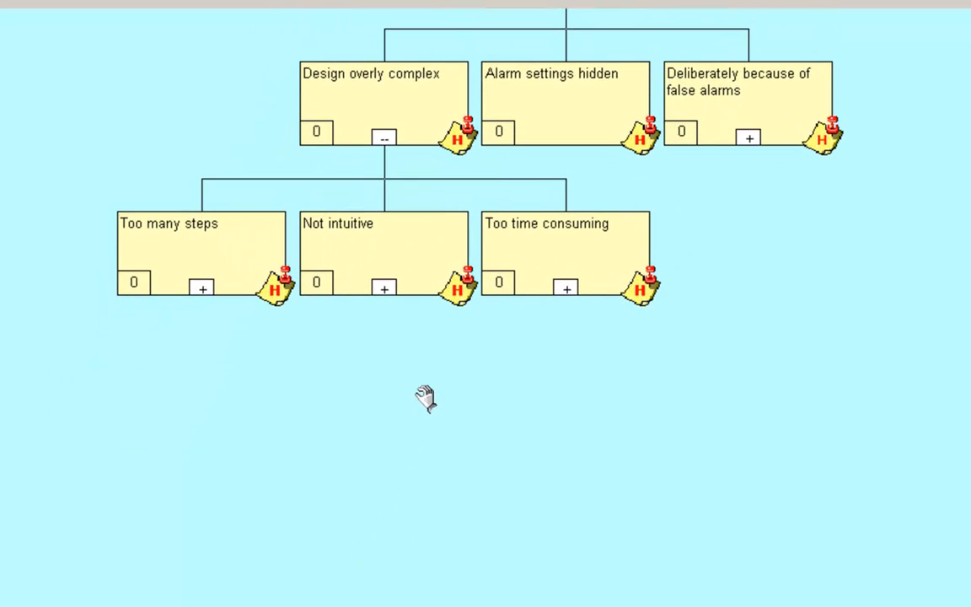
{"action": "left_click", "coordinate": [202, 290]}
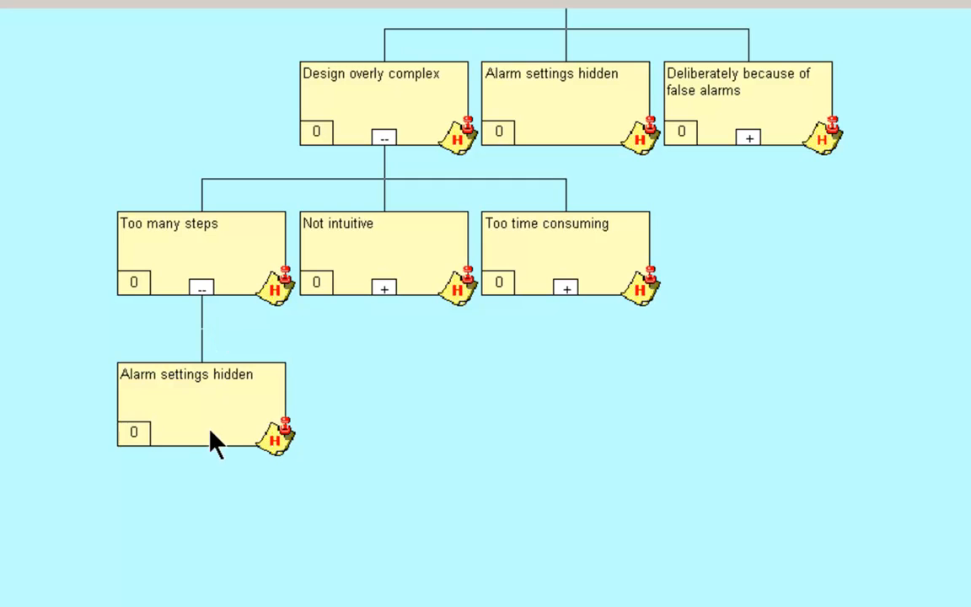
{"action": "mouse_move", "coordinate": [200, 287]}
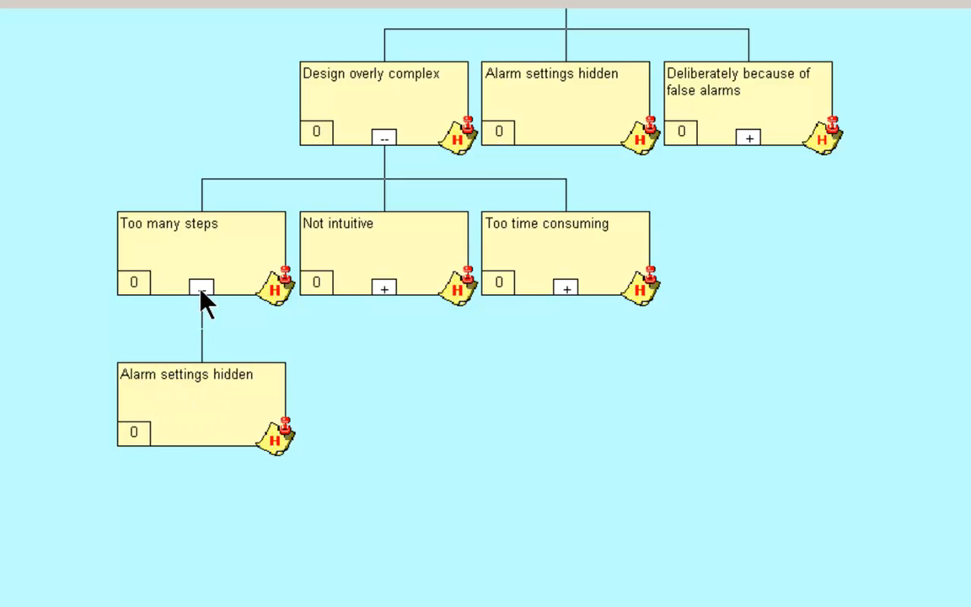
{"action": "left_click", "coordinate": [201, 283]}
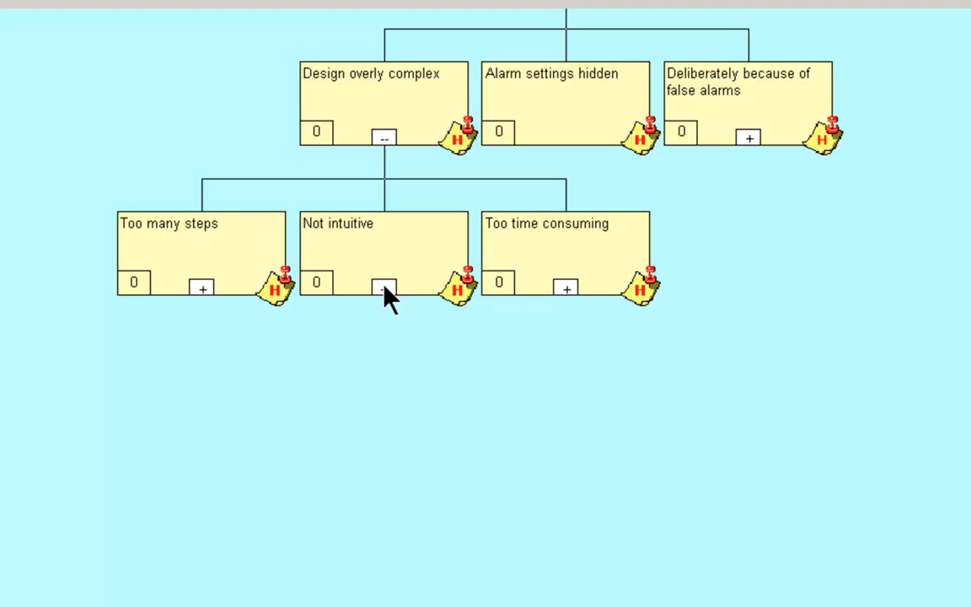
{"action": "left_click", "coordinate": [385, 288]}
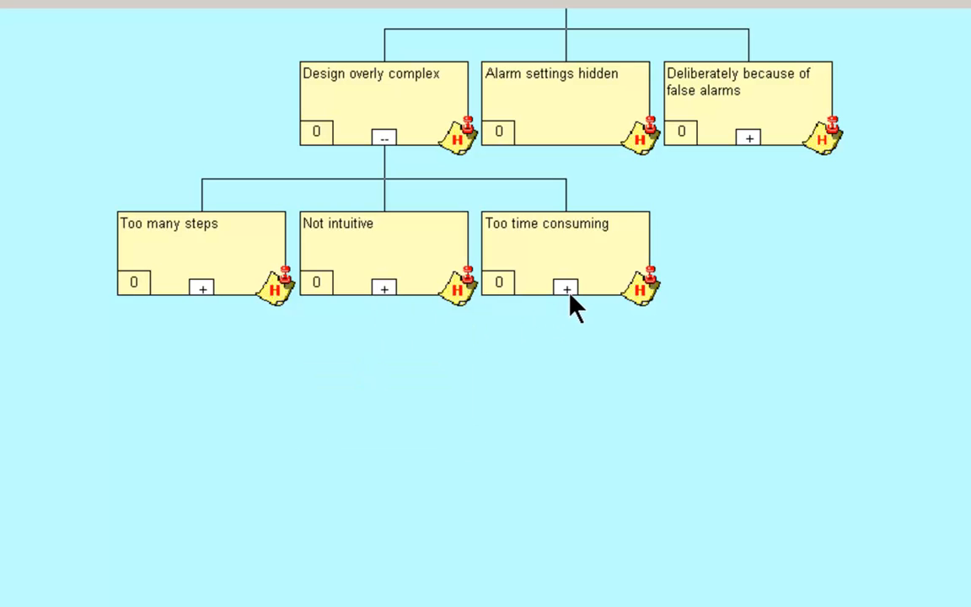
{"action": "left_click", "coordinate": [564, 288]}
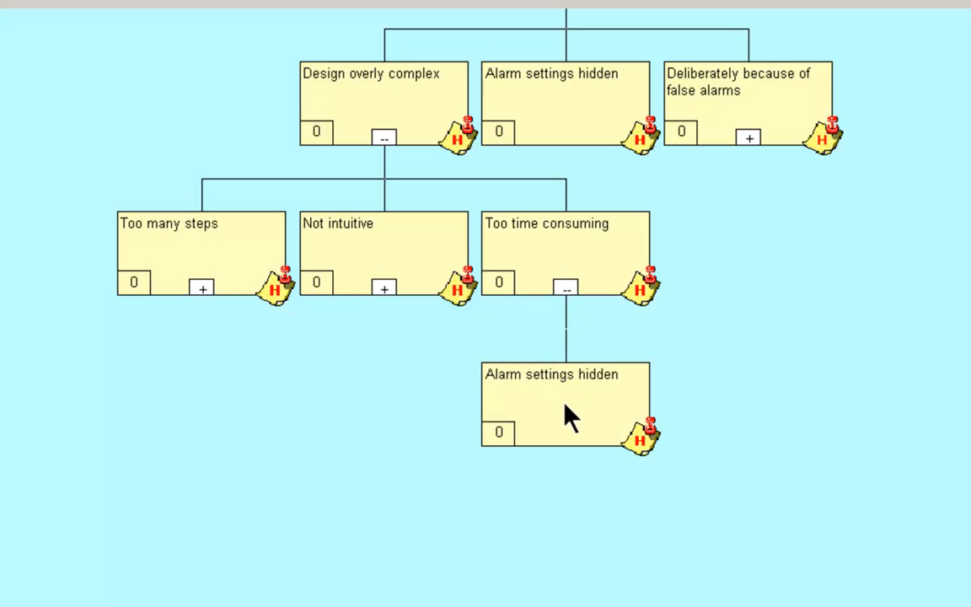
{"action": "mouse_move", "coordinate": [592, 311]}
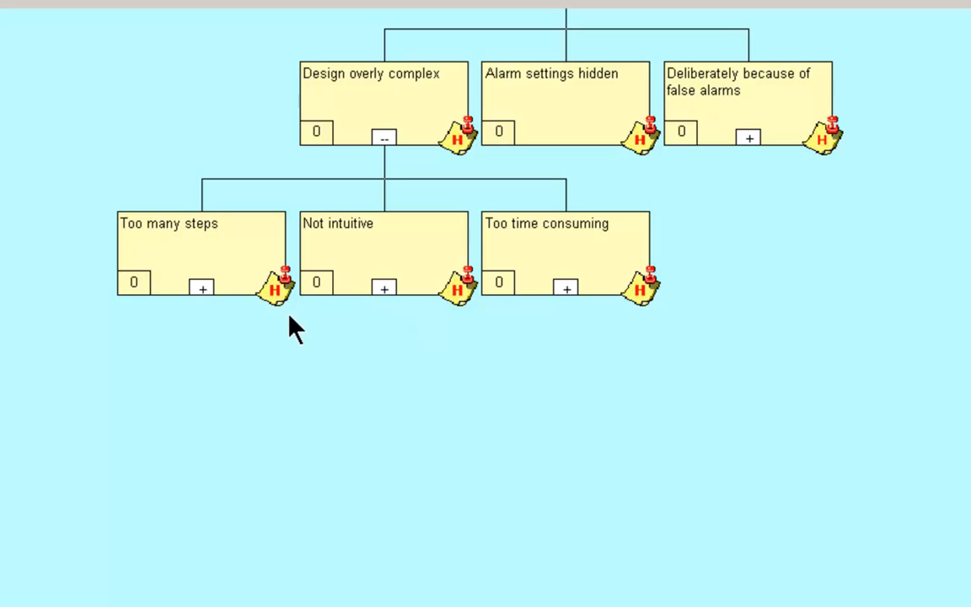
{"action": "mouse_move", "coordinate": [162, 364]}
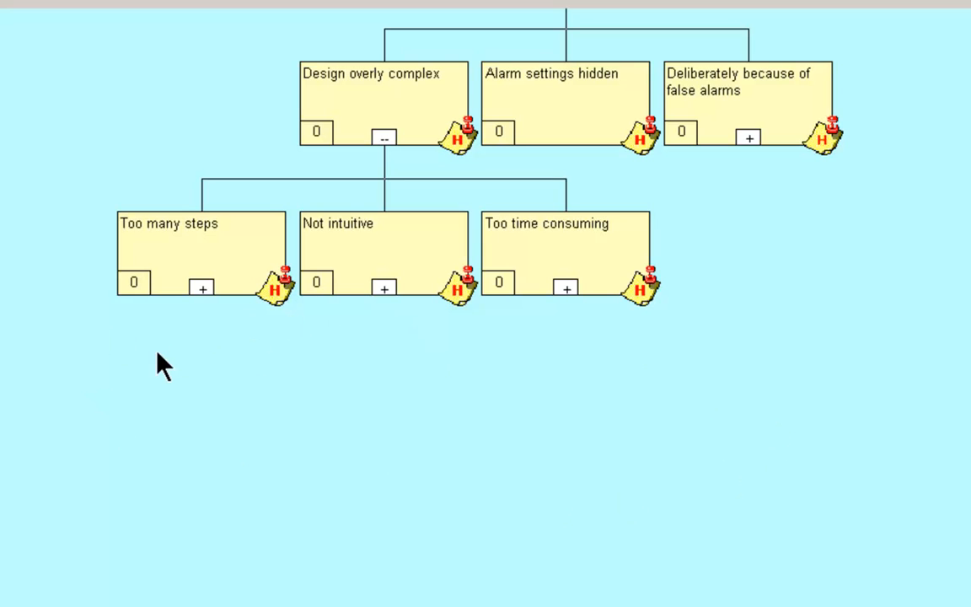
{"action": "mouse_move", "coordinate": [172, 327]}
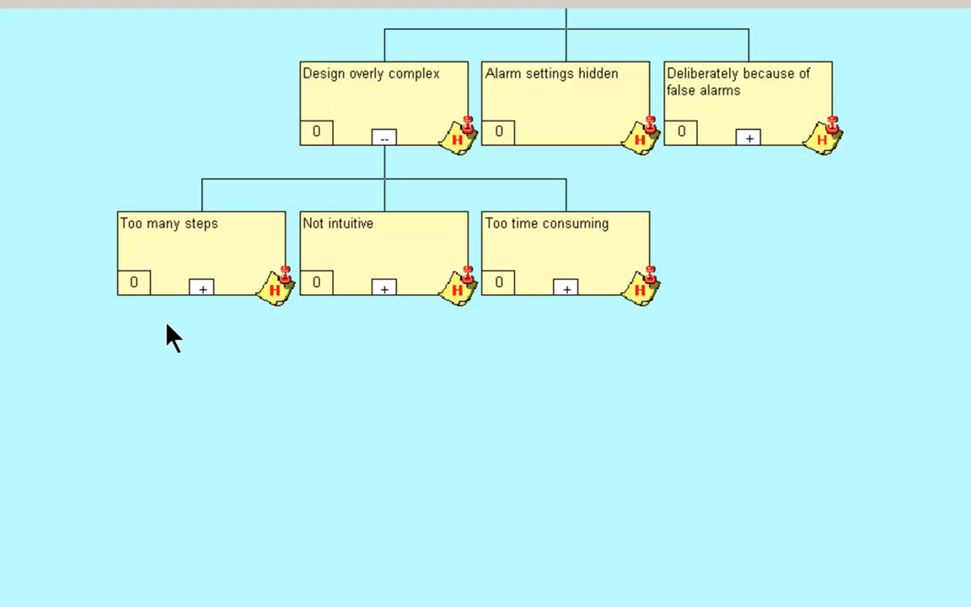
{"action": "mouse_move", "coordinate": [305, 351]}
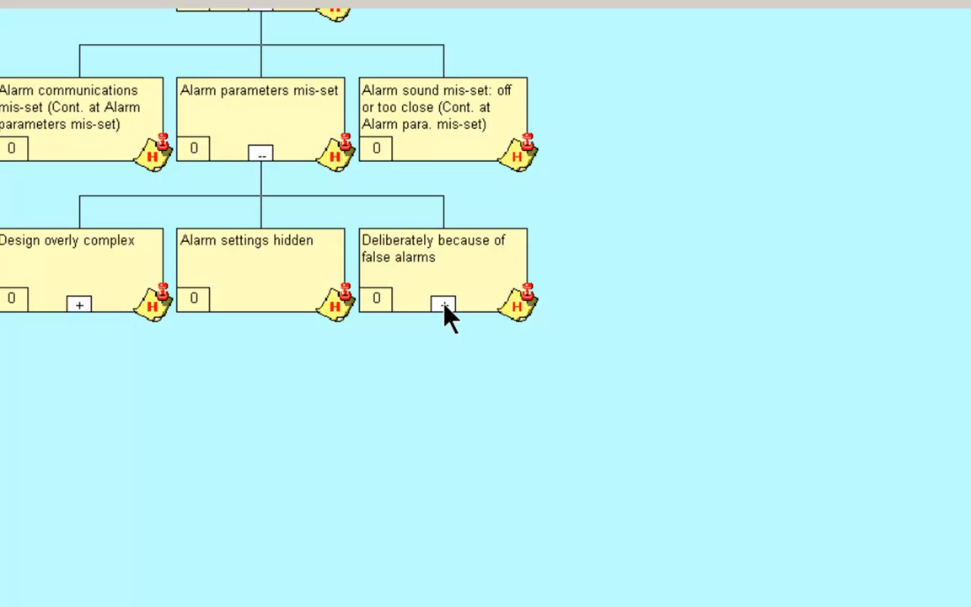
Expand Deliberately because of false alarms to reveal its Alarm settings hidden hypothesis.
{"action": "left_click", "coordinate": [444, 307]}
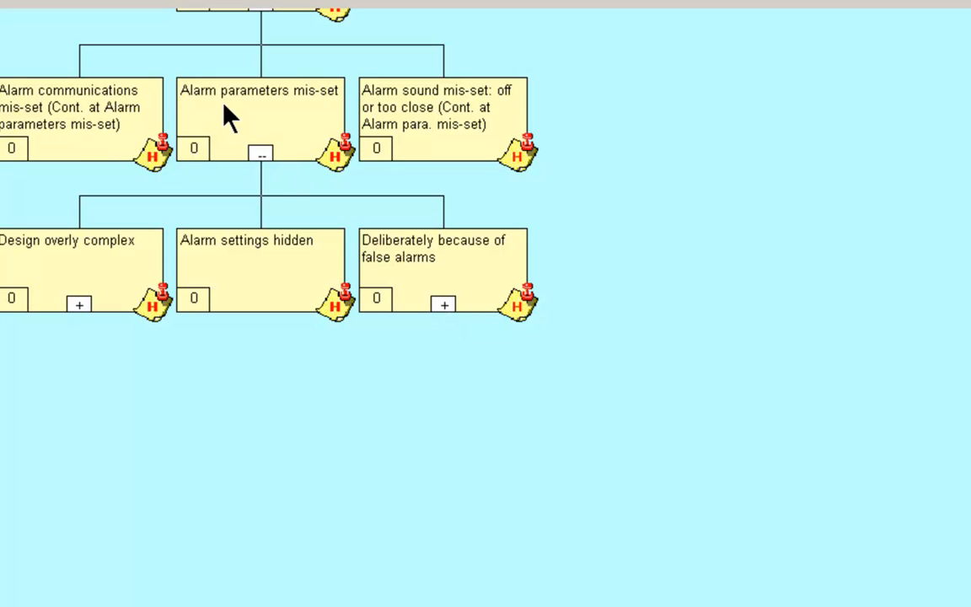
{"action": "left_click", "coordinate": [442, 304]}
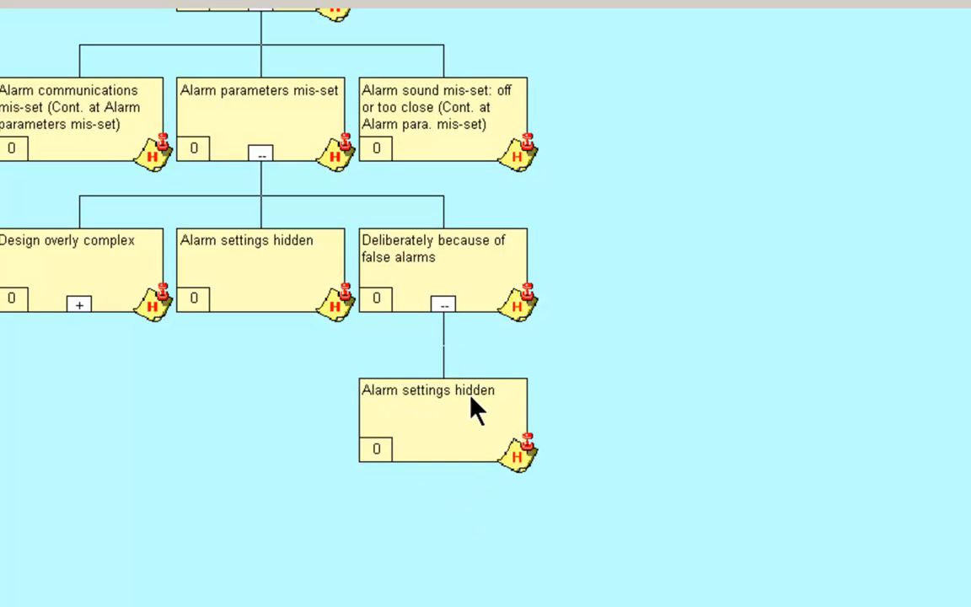
{"action": "mouse_move", "coordinate": [445, 313]}
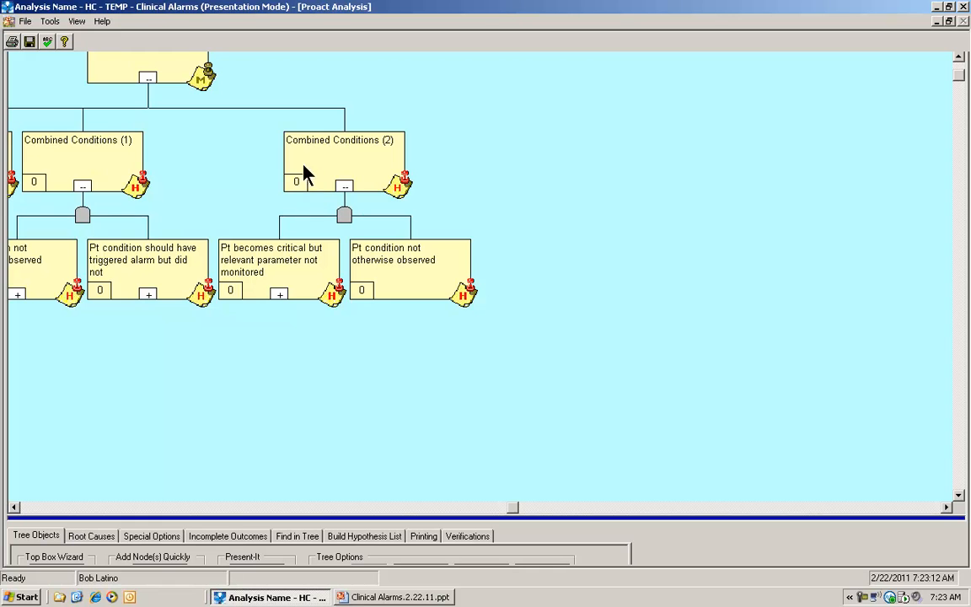
{"action": "mouse_move", "coordinate": [239, 267]}
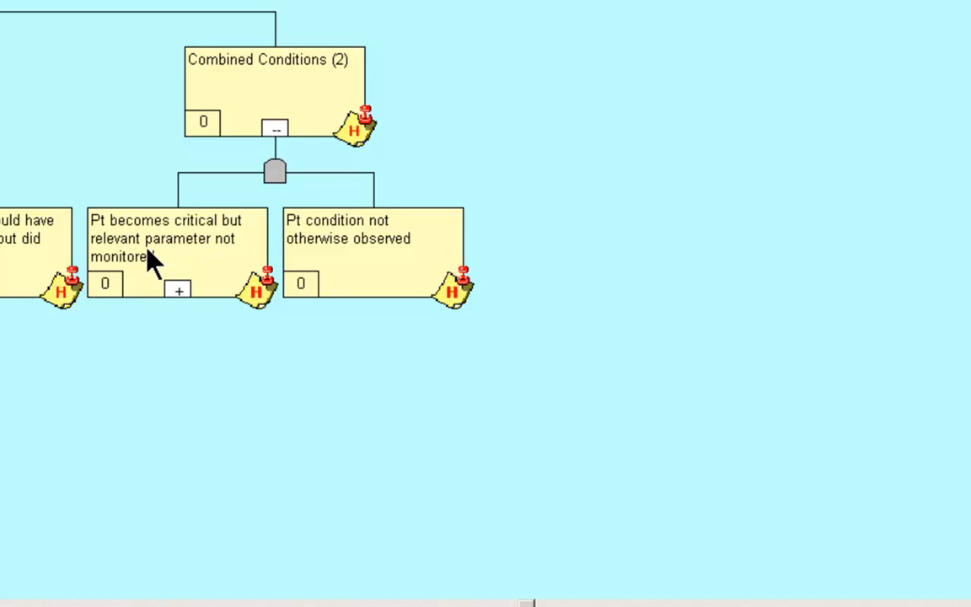
{"action": "mouse_move", "coordinate": [132, 285]}
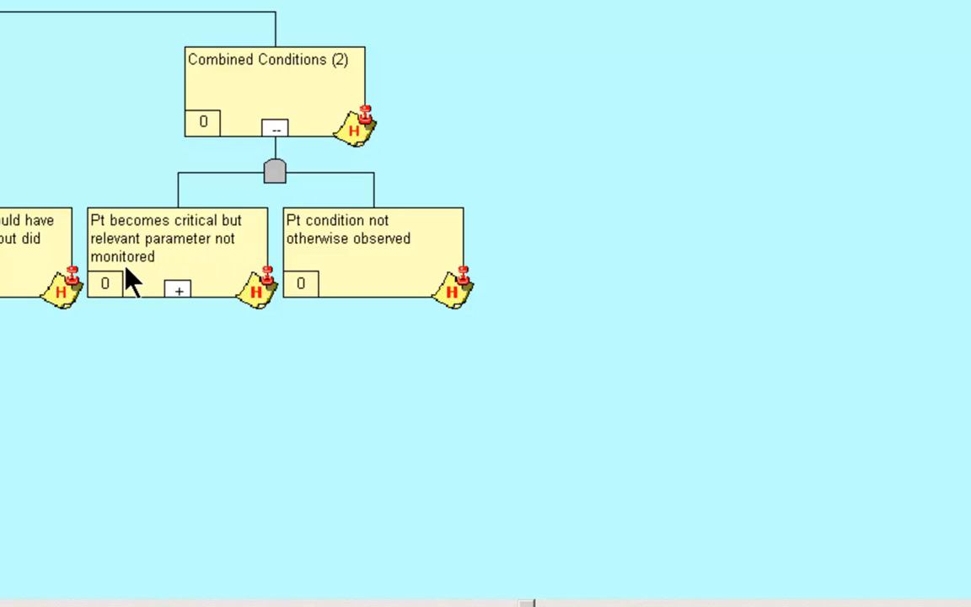
{"action": "mouse_move", "coordinate": [372, 346]}
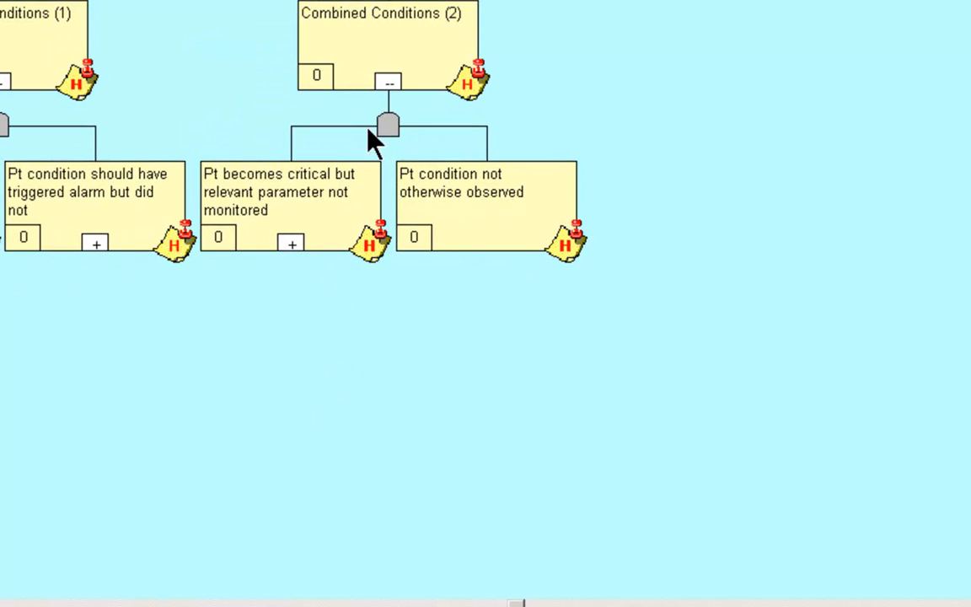
{"action": "mouse_move", "coordinate": [388, 144]}
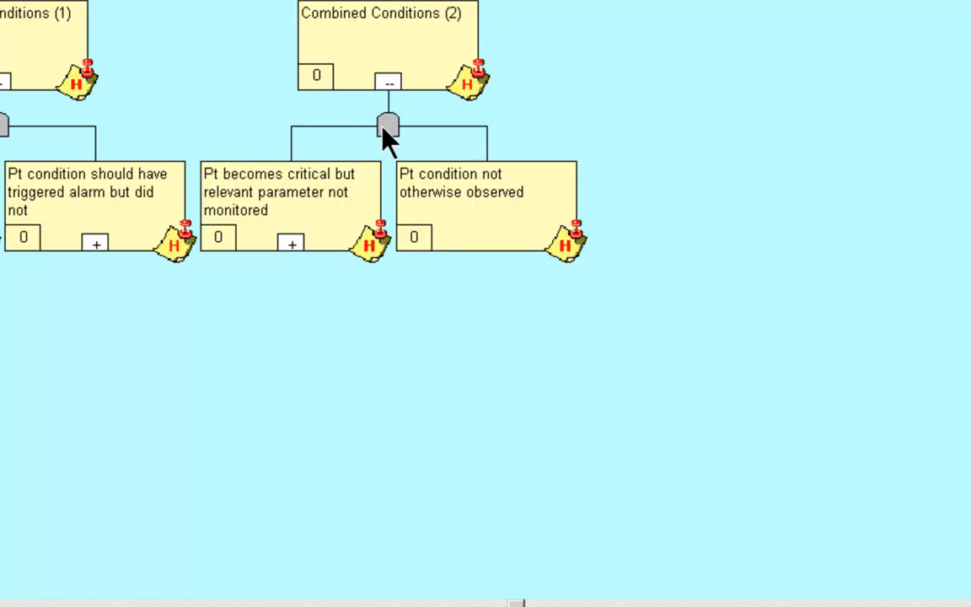
{"action": "mouse_move", "coordinate": [378, 168]}
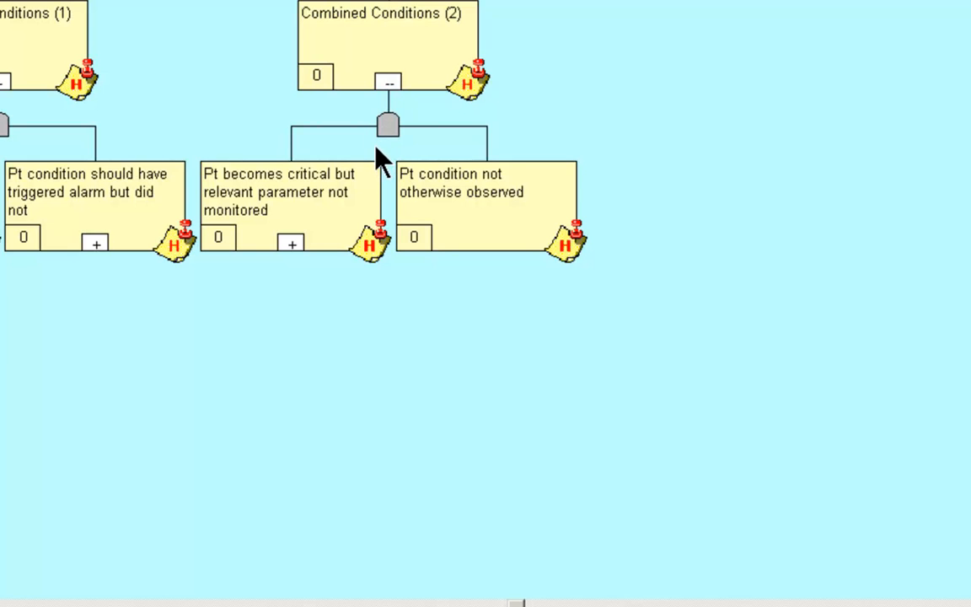
{"action": "mouse_move", "coordinate": [288, 221]}
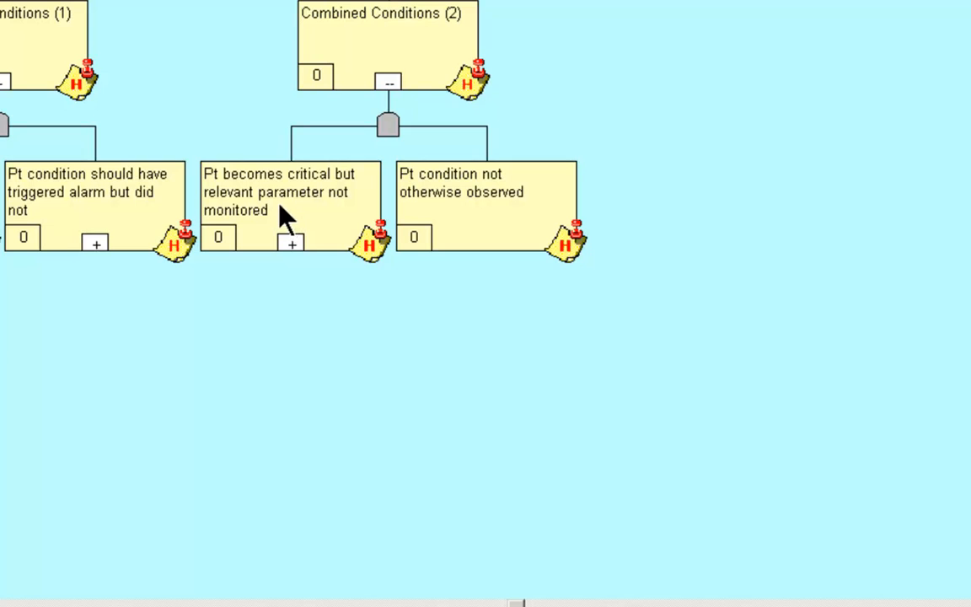
{"action": "mouse_move", "coordinate": [470, 230]}
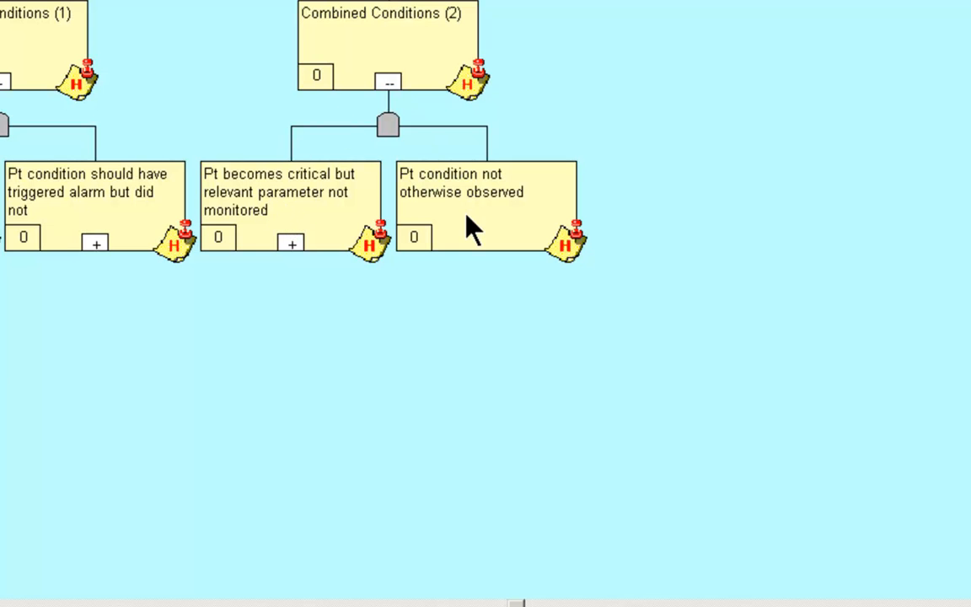
{"action": "mouse_move", "coordinate": [266, 218]}
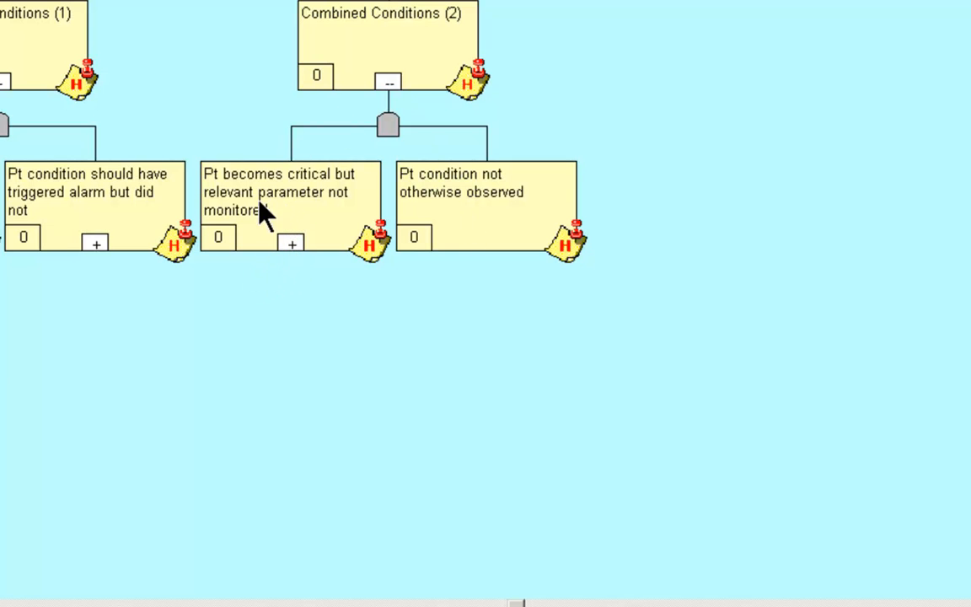
{"action": "mouse_move", "coordinate": [287, 233]}
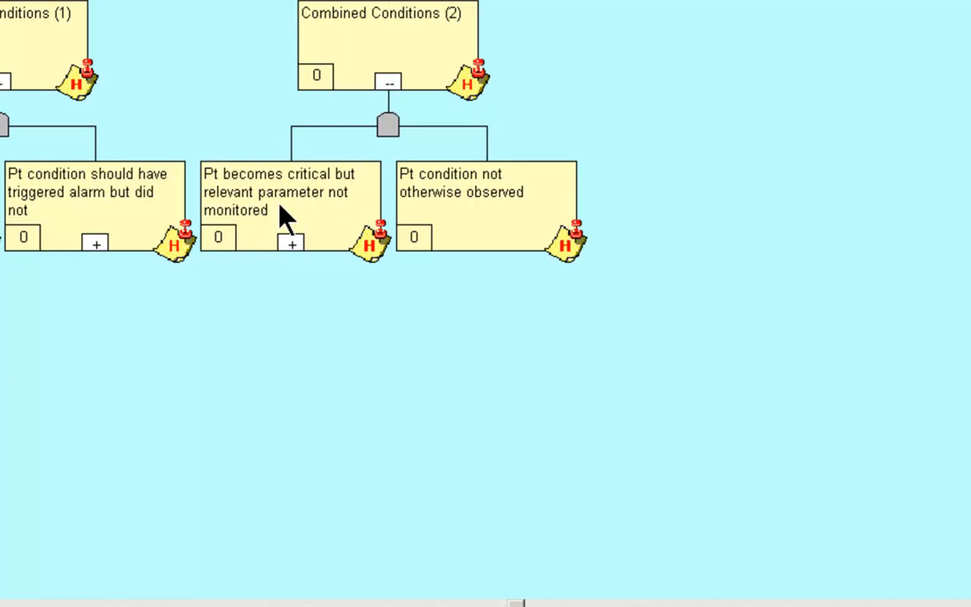
Expand the not-monitored parameter hypothesis into Continue at Usability Issues, Poor choice of monitoring/alarms and Other.
{"action": "left_click", "coordinate": [292, 243]}
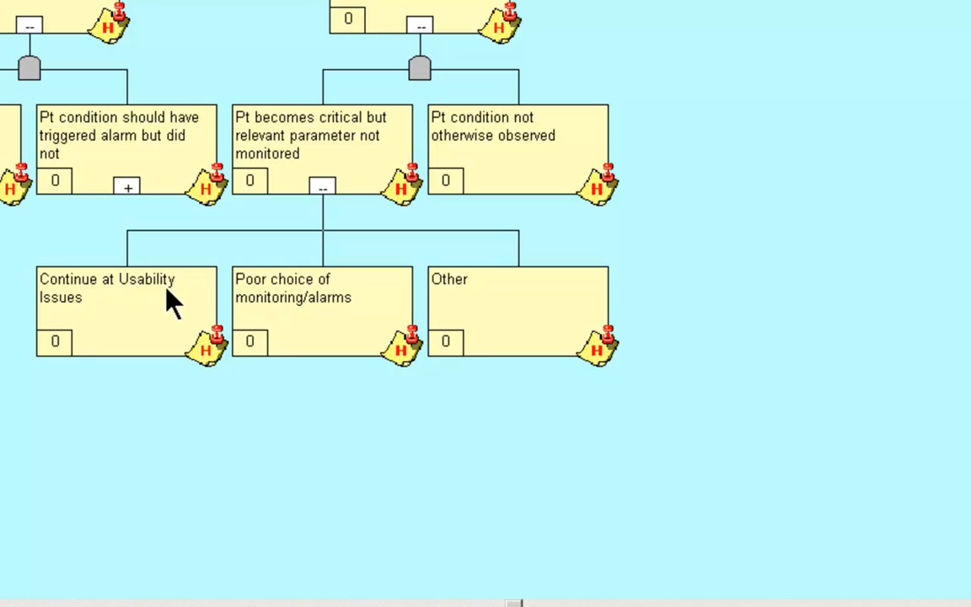
{"action": "mouse_move", "coordinate": [68, 320]}
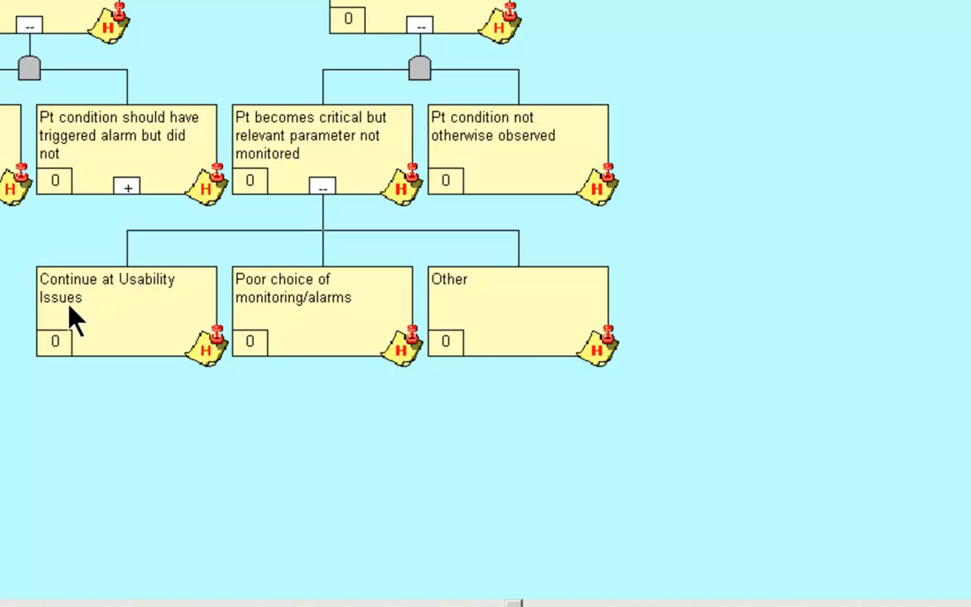
{"action": "mouse_move", "coordinate": [348, 284]}
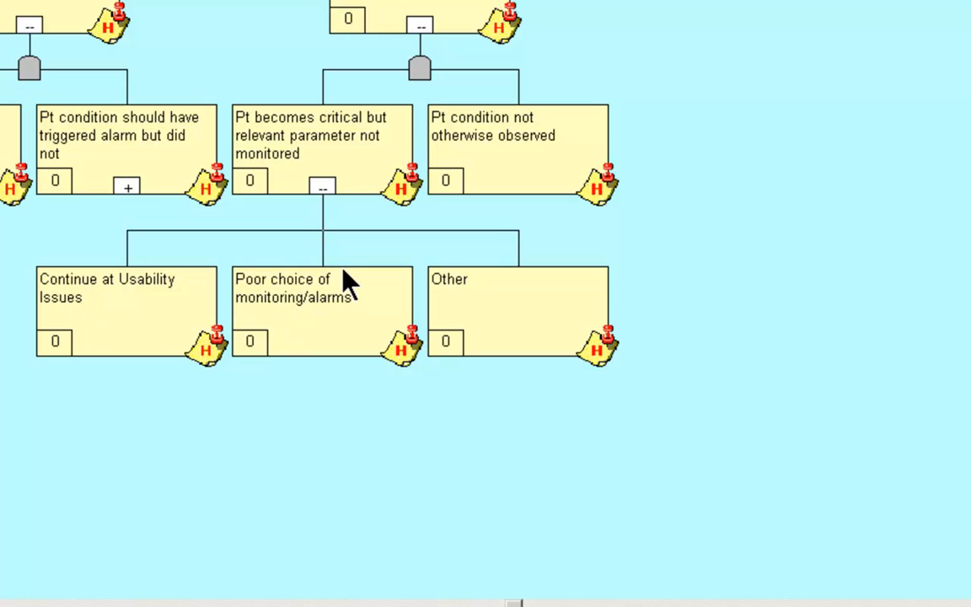
{"action": "mouse_move", "coordinate": [278, 328]}
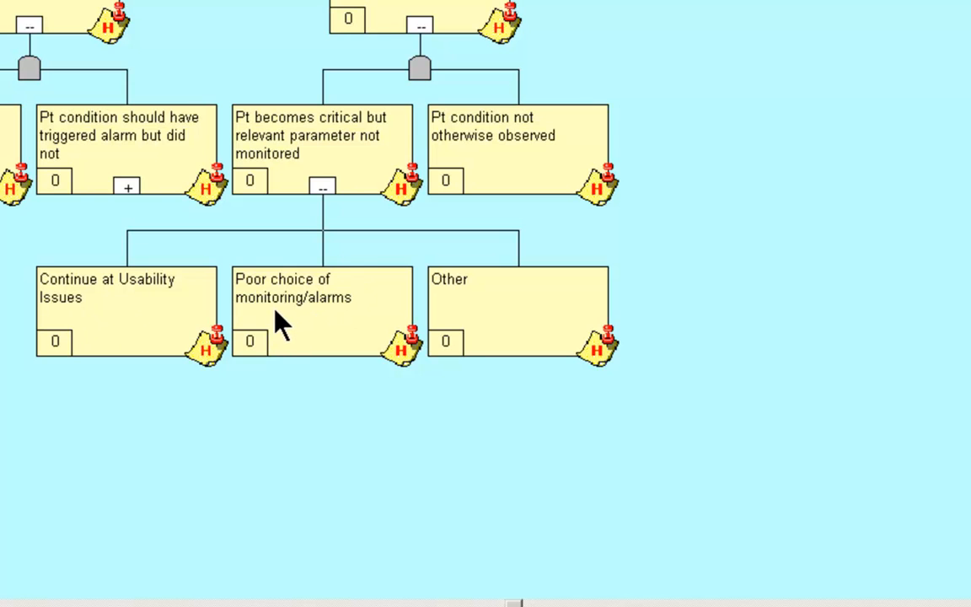
{"action": "mouse_move", "coordinate": [481, 324]}
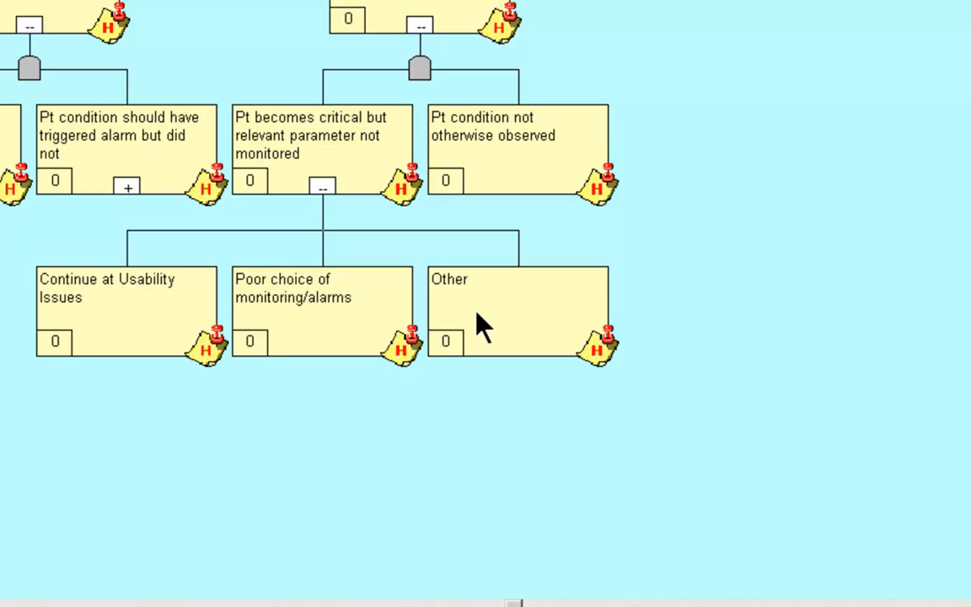